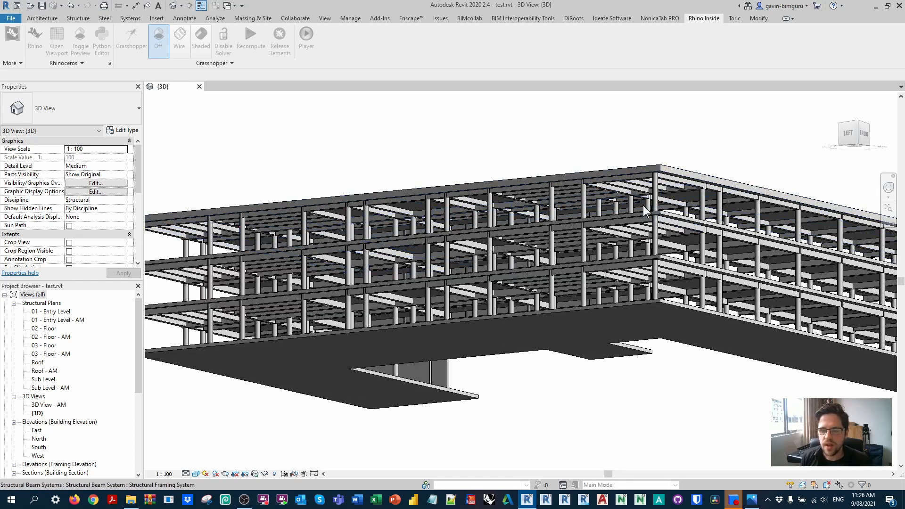
# Step: Inspect a concrete girder's and a beam's parameters (mark, rebar, formwork), then move to the Manage tools
pyautogui.click(612, 185)
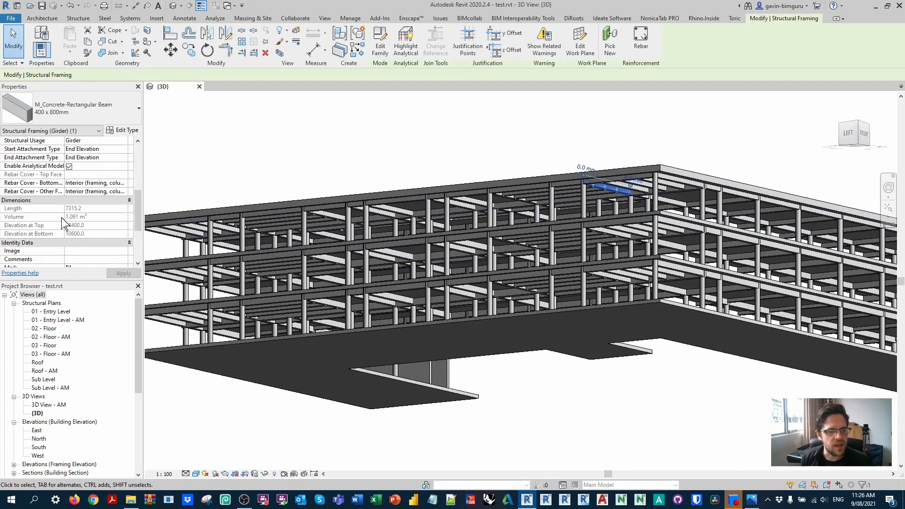
pyautogui.scroll(-3)
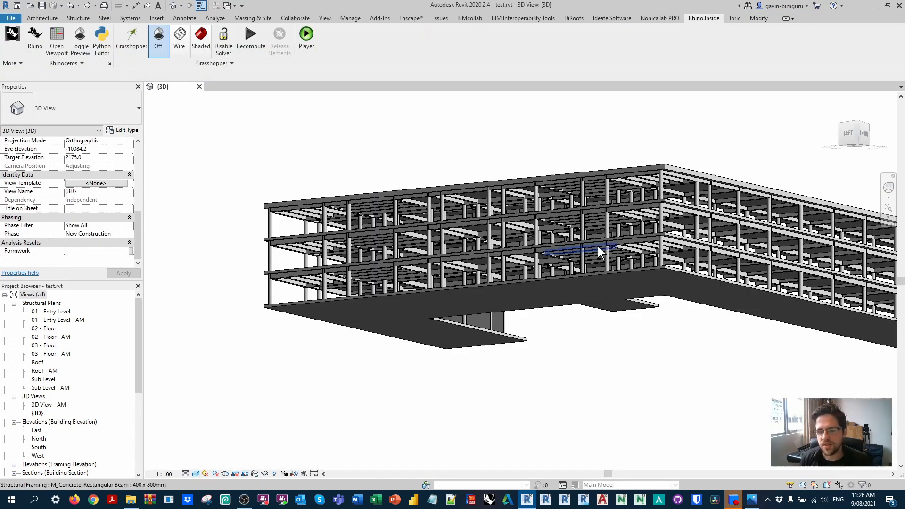
pyautogui.click(583, 251)
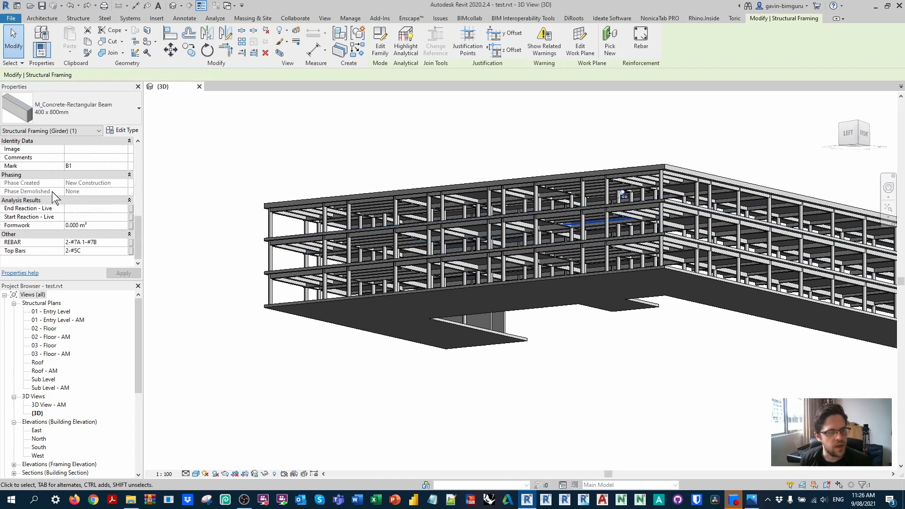
pyautogui.click(350, 18)
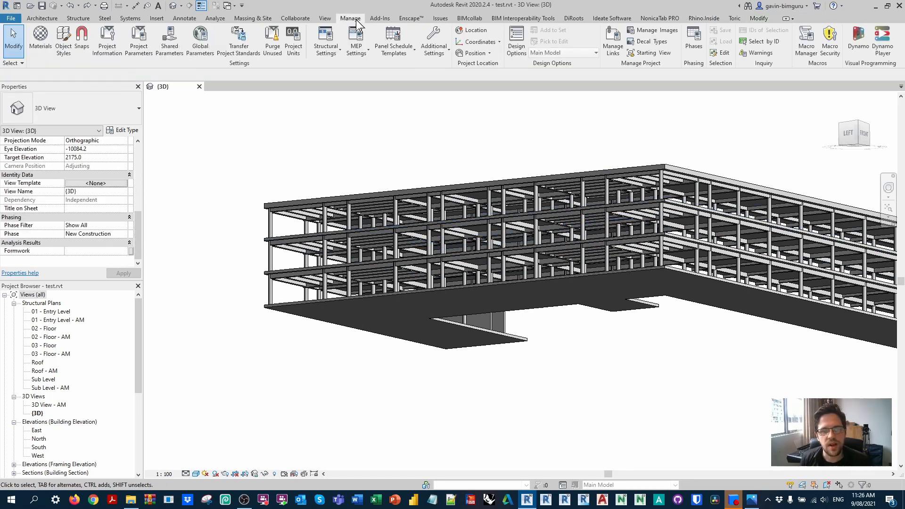
# Step: Delete the Formwork parameter from Project Parameters and confirm the removal
pyautogui.click(139, 41)
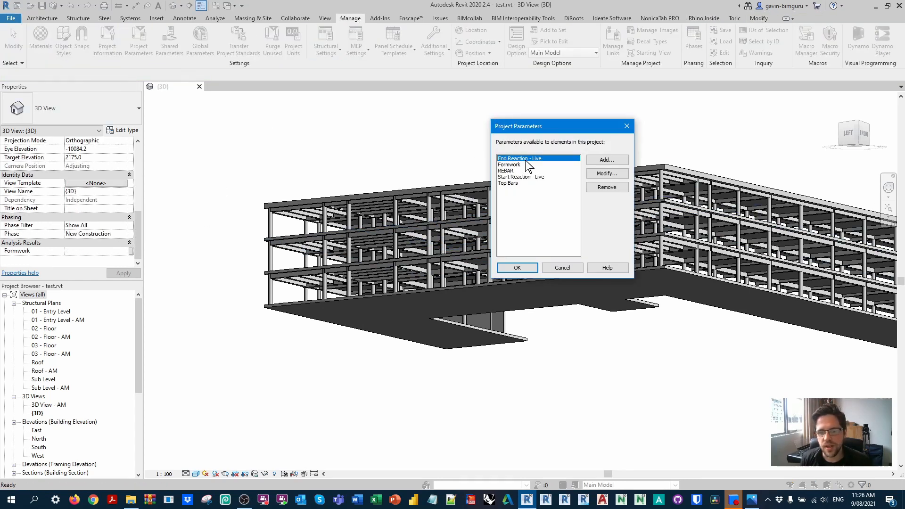
pyautogui.click(606, 187)
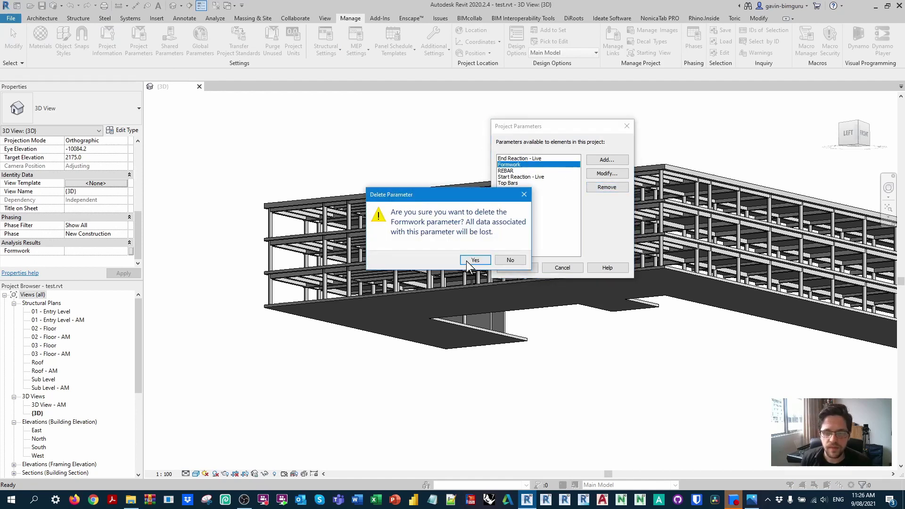
pyautogui.click(475, 261)
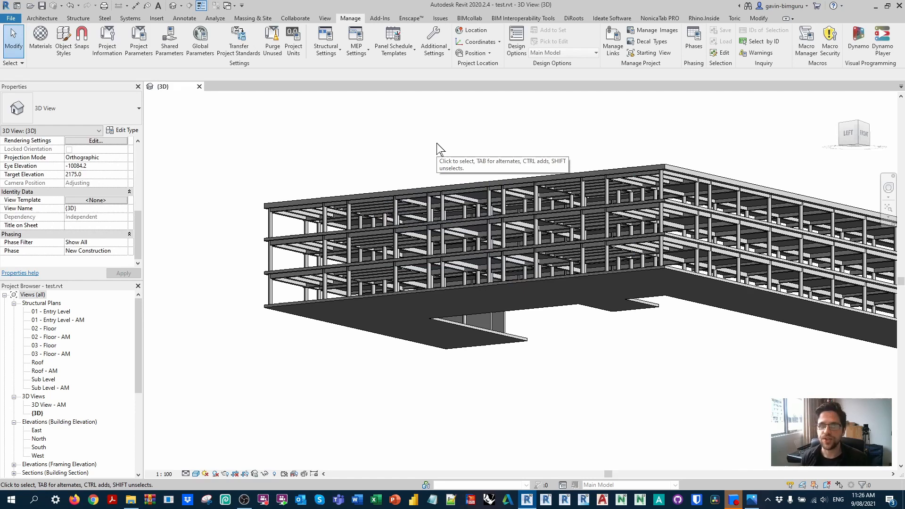
pyautogui.moveTo(465, 160)
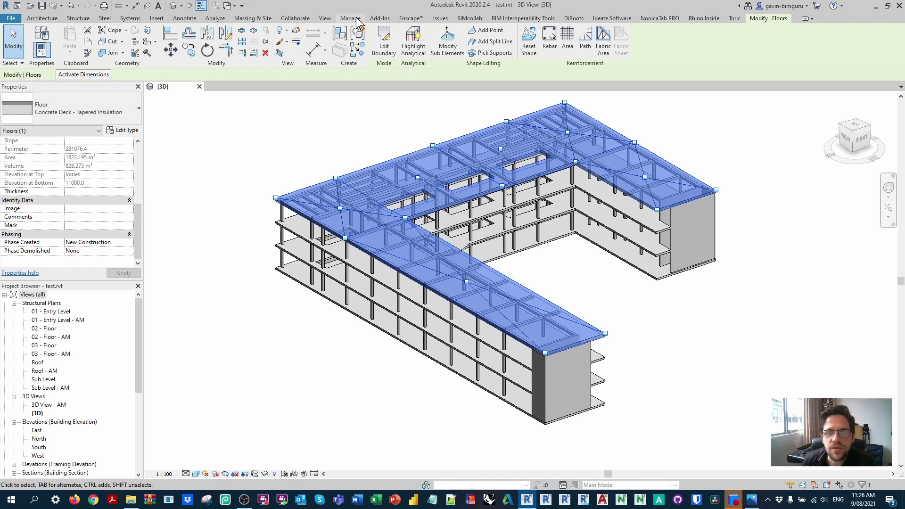
# Step: Deselect the floor and switch from Manage to the Rhino.Inside ribbon
pyautogui.click(350, 18)
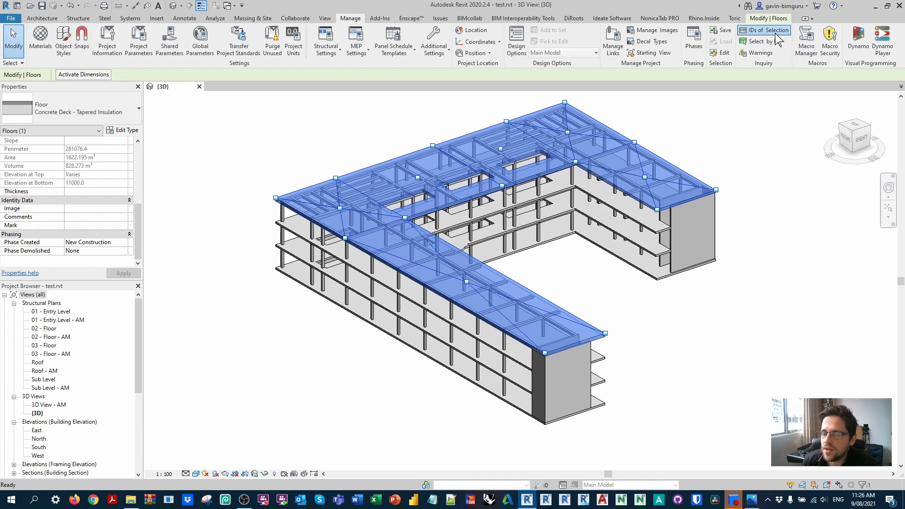
pyautogui.click(768, 30)
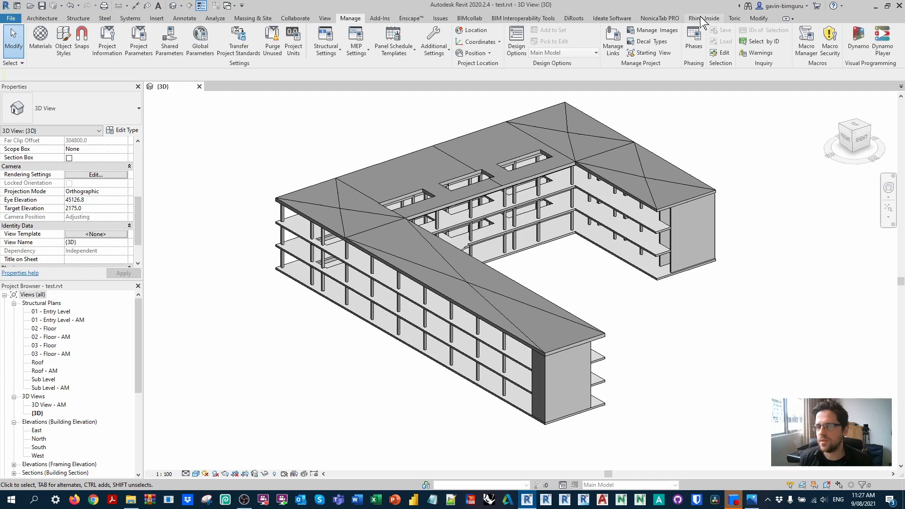
pyautogui.click(703, 18)
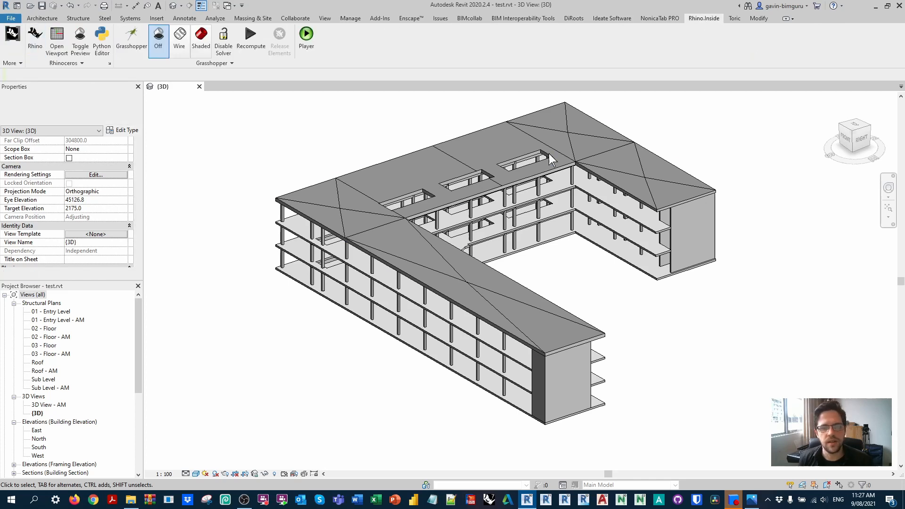
# Step: Start a new Rhino model from Large Objects - Millimeters.3dm and delete Layer 01–05, keeping Default
pyautogui.click(116, 75)
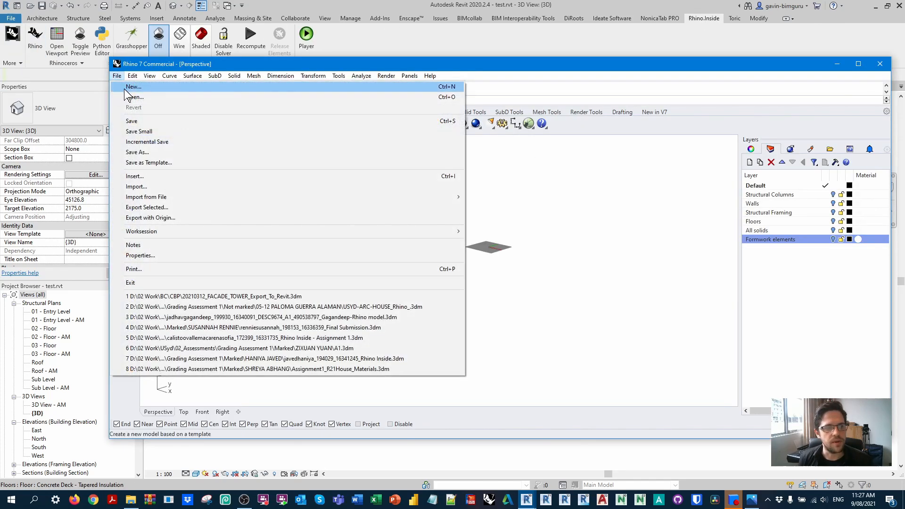
pyautogui.click(133, 87)
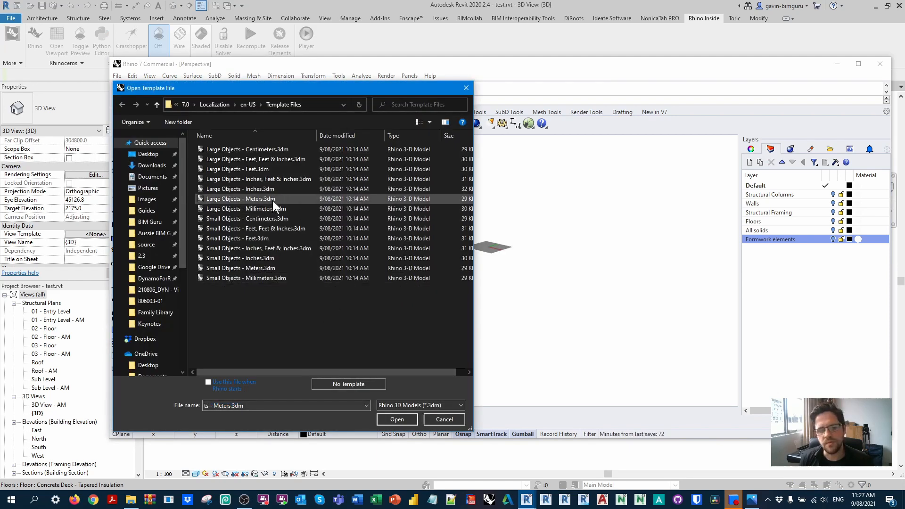
pyautogui.moveTo(266, 208)
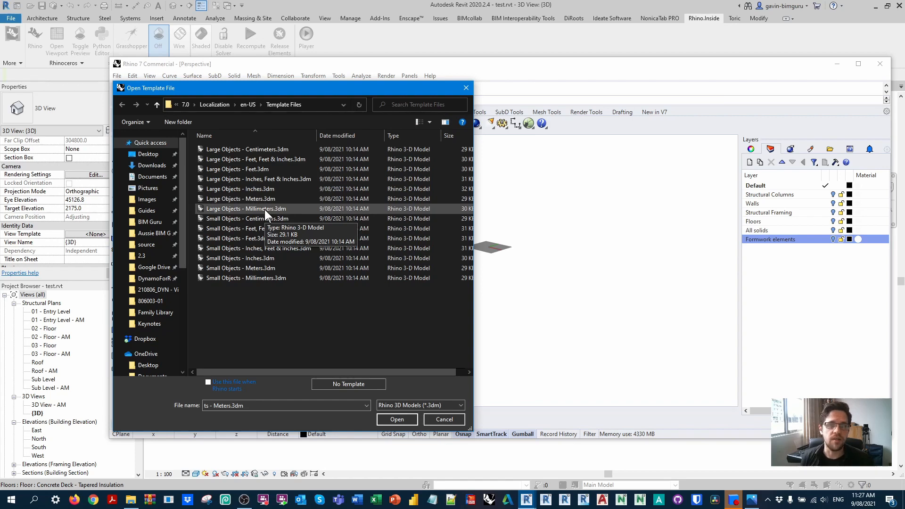
pyautogui.click(397, 419)
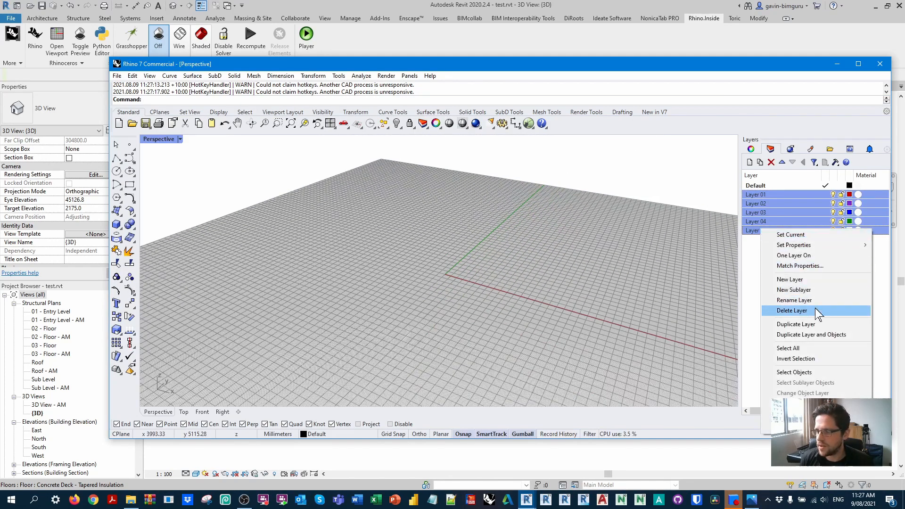
pyautogui.click(792, 311)
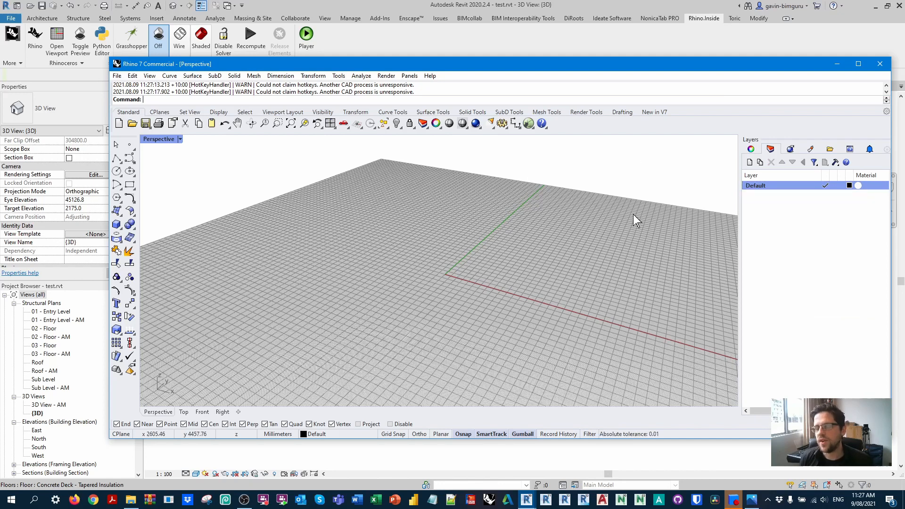
pyautogui.moveTo(611, 218)
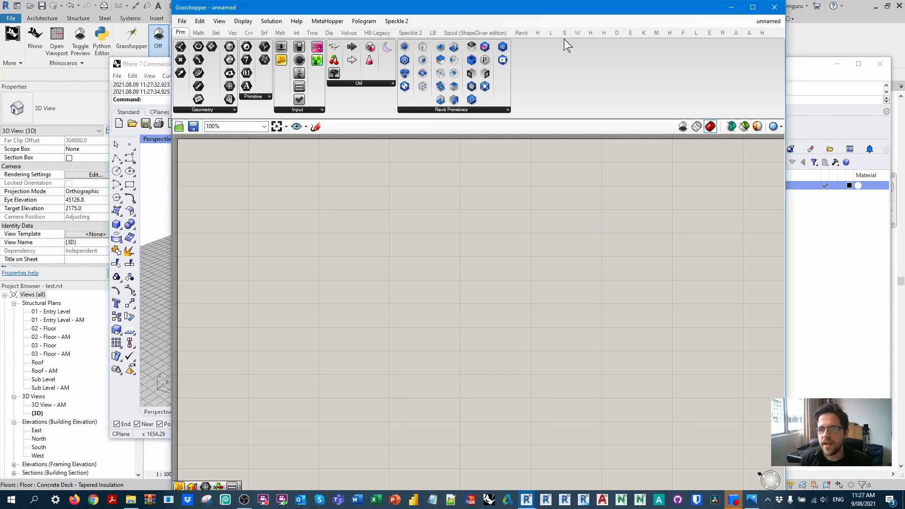
# Step: From the Revit Category panel, drag a Query Categories component onto the canvas
pyautogui.click(521, 32)
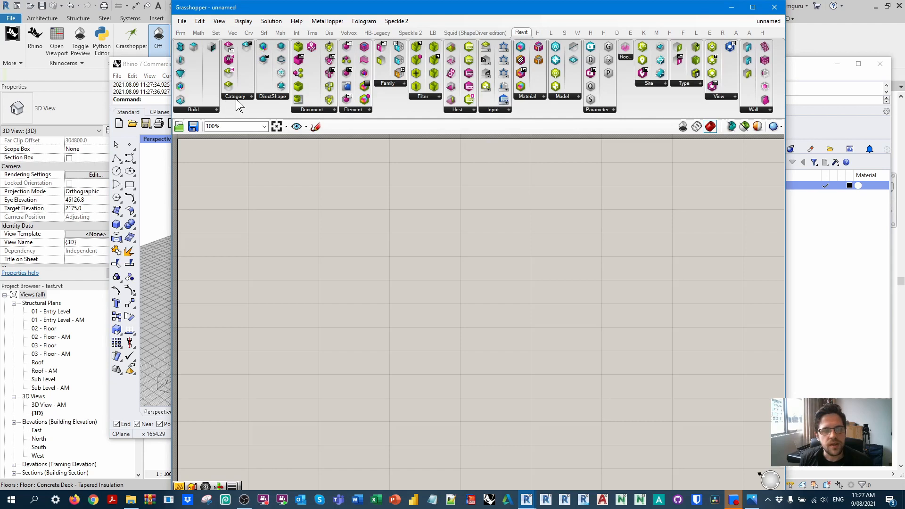
pyautogui.click(234, 97)
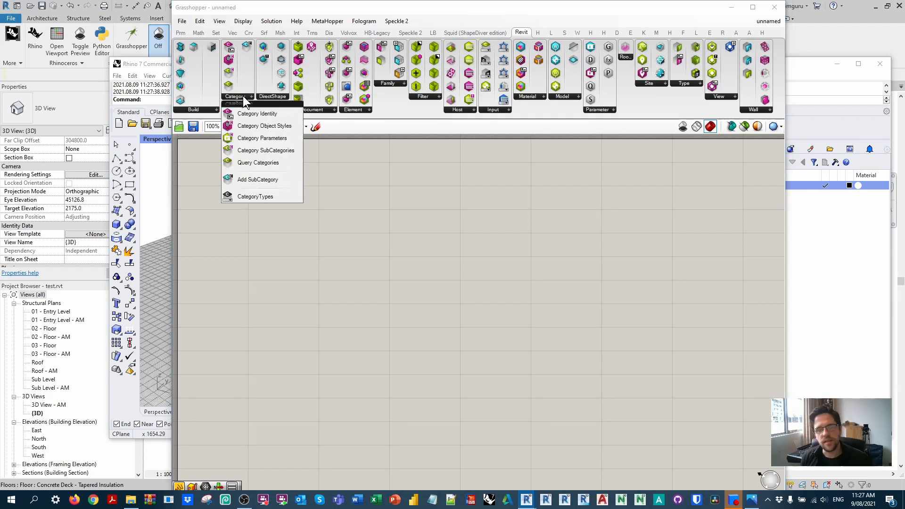
pyautogui.moveTo(258, 163)
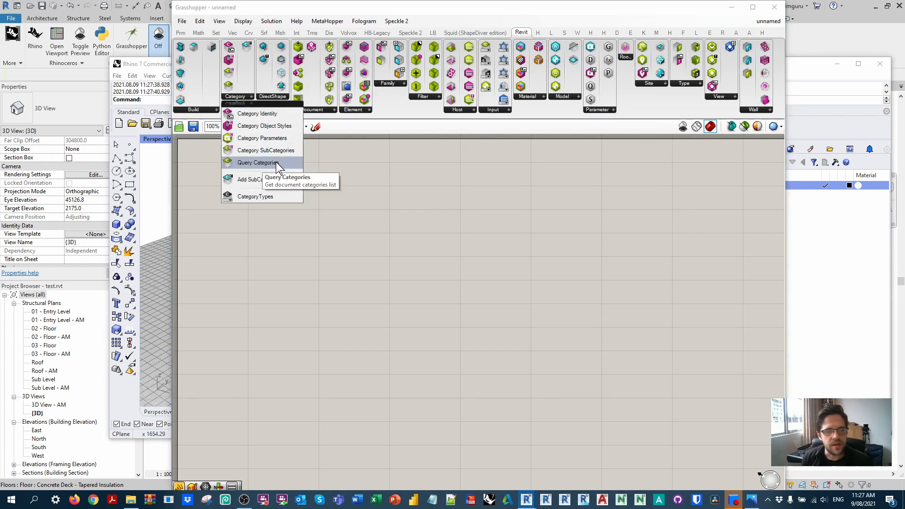
pyautogui.moveTo(343, 158)
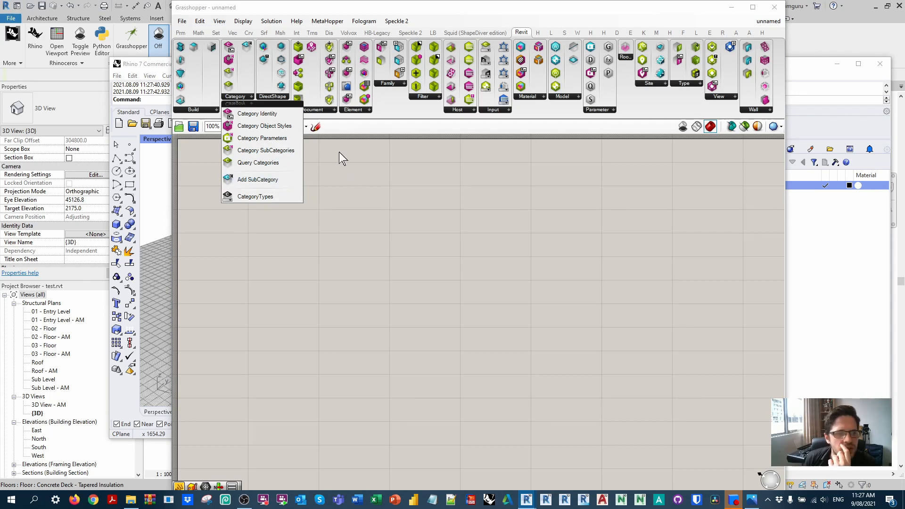
pyautogui.click(312, 110)
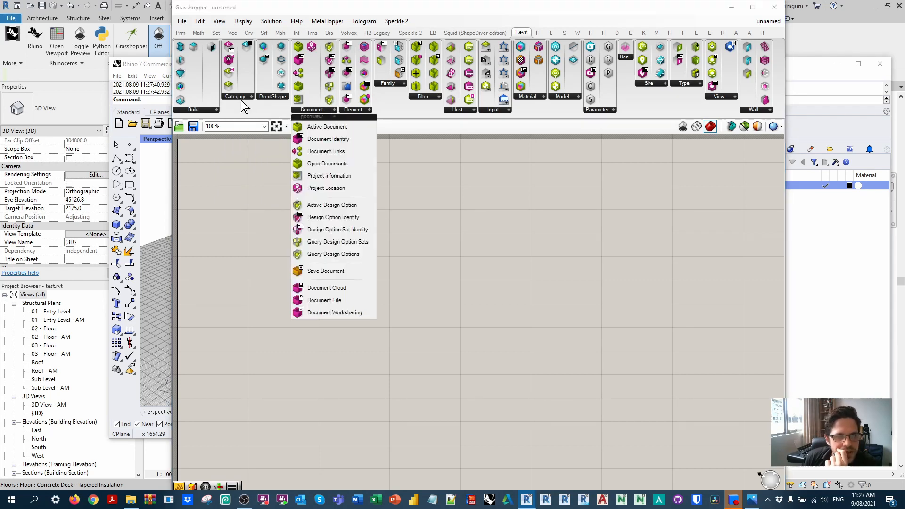
pyautogui.click(236, 97)
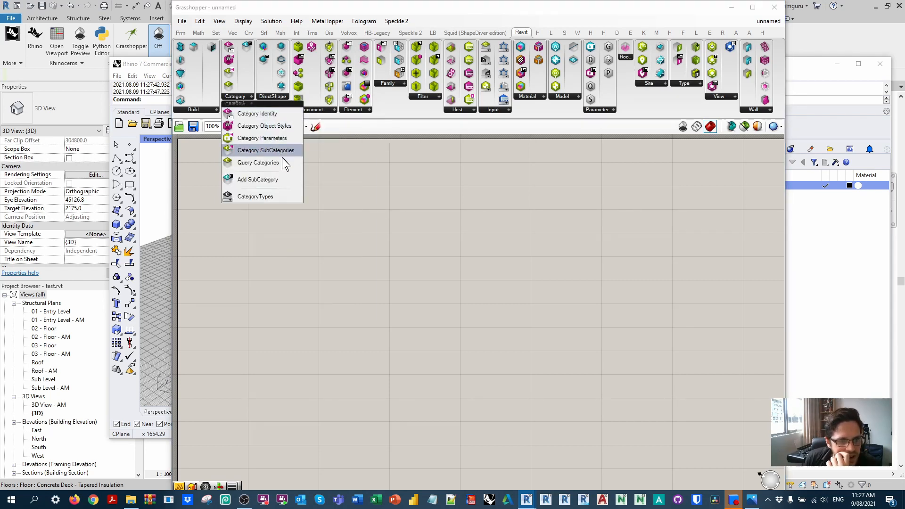
pyautogui.moveTo(285, 155)
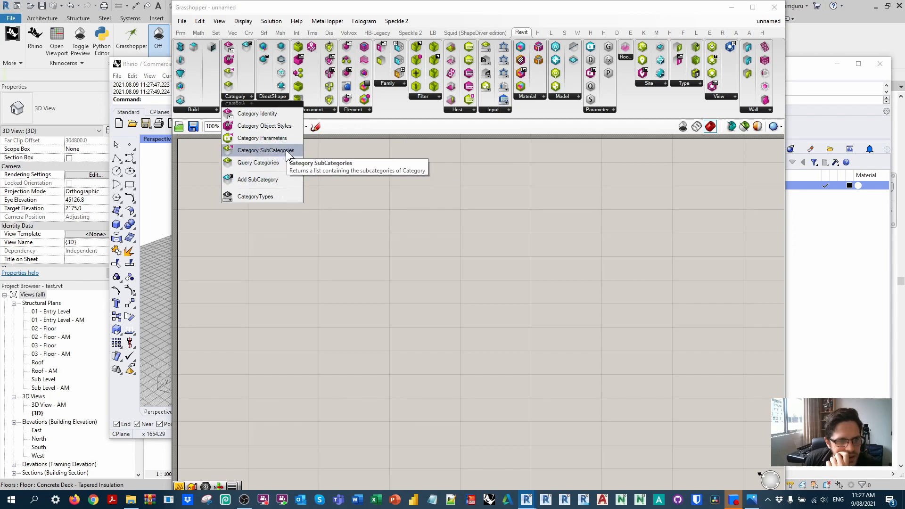
pyautogui.moveTo(261, 137)
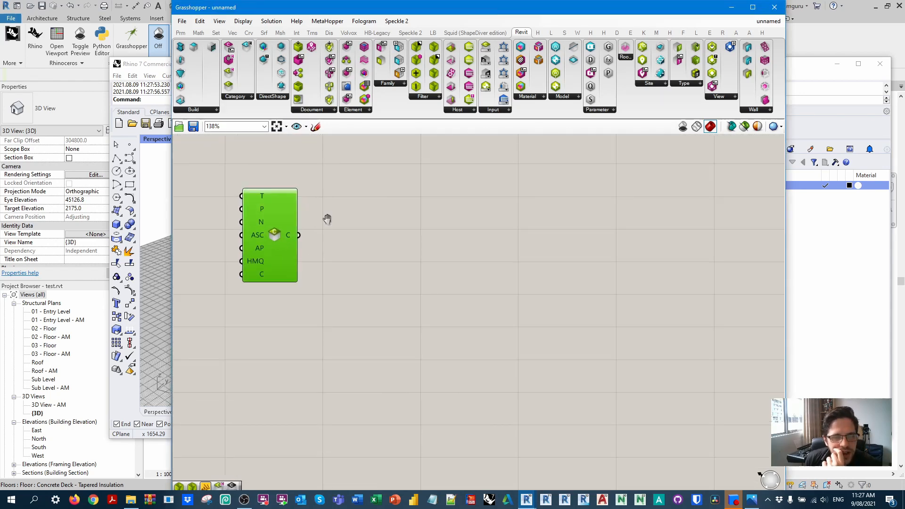
pyautogui.click(235, 96)
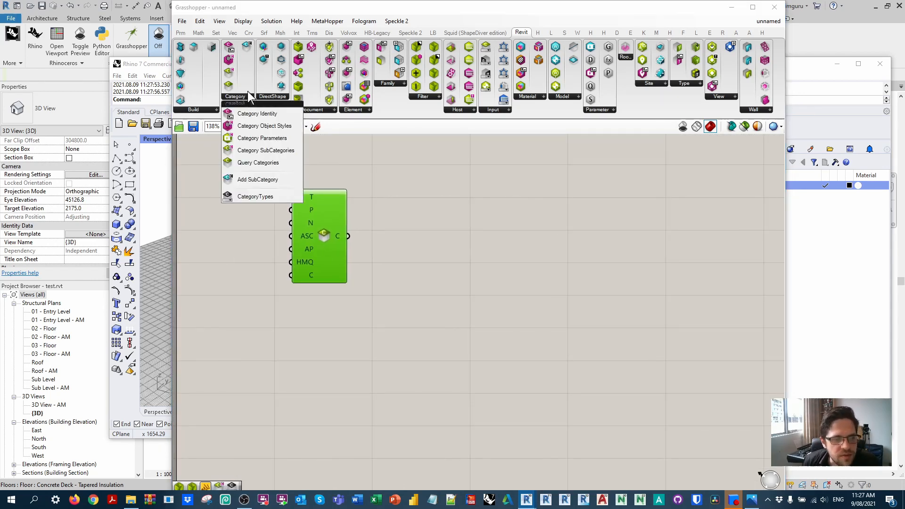
pyautogui.moveTo(398, 177)
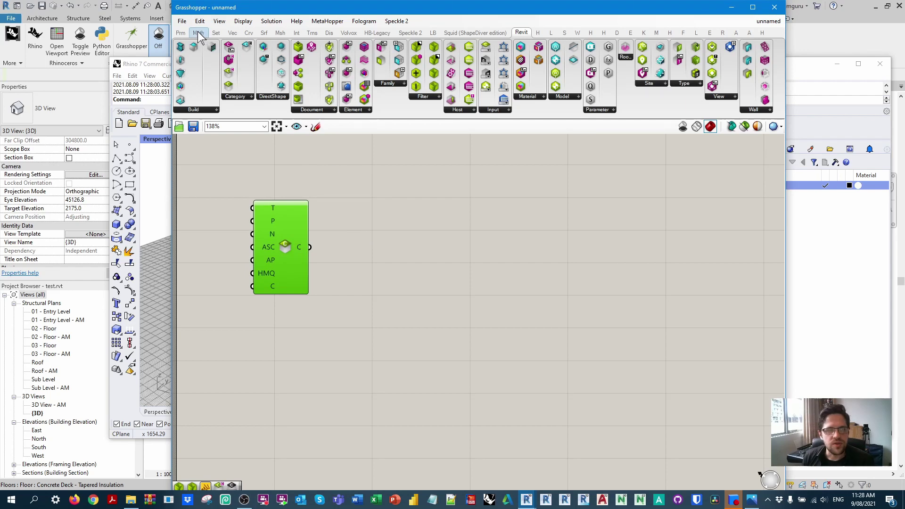
# Step: Tick Floors, Structural Columns, Structural Framing and Walls in the category picker
pyautogui.click(180, 32)
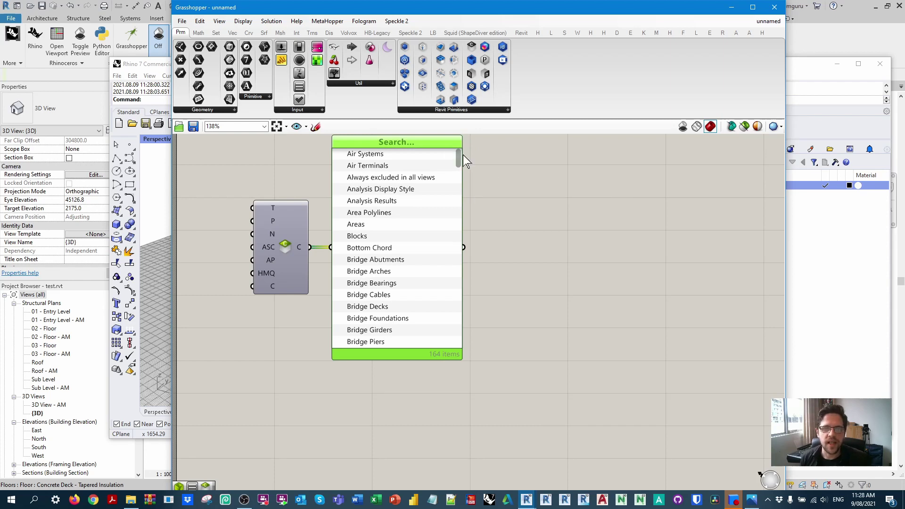
pyautogui.moveTo(510, 176)
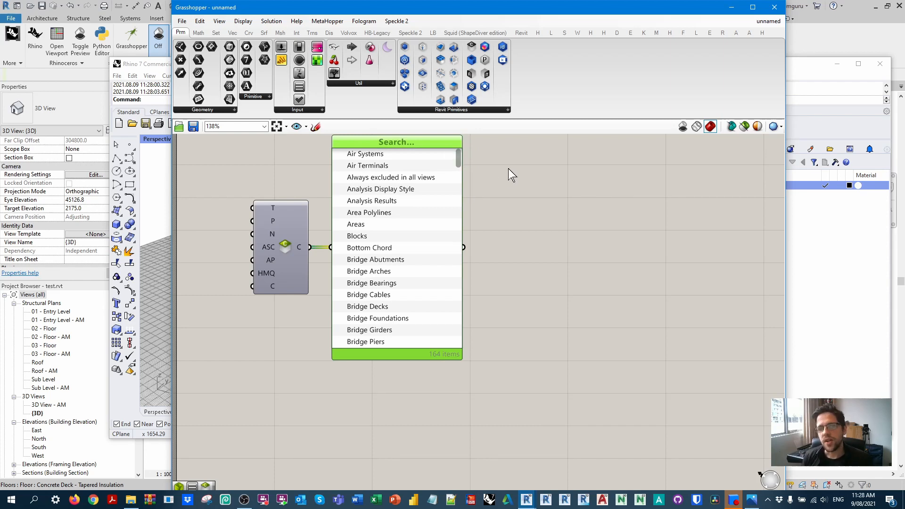
pyautogui.moveTo(485, 168)
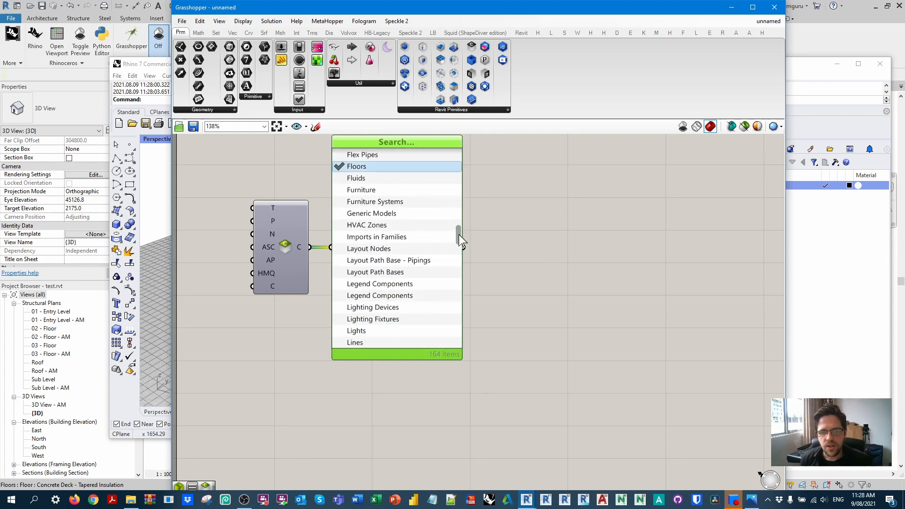
pyautogui.scroll(-3)
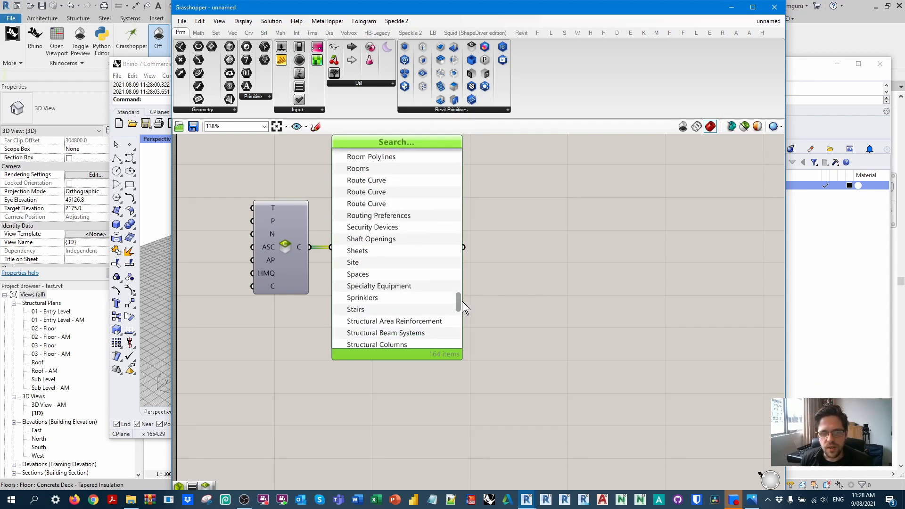
pyautogui.scroll(-3)
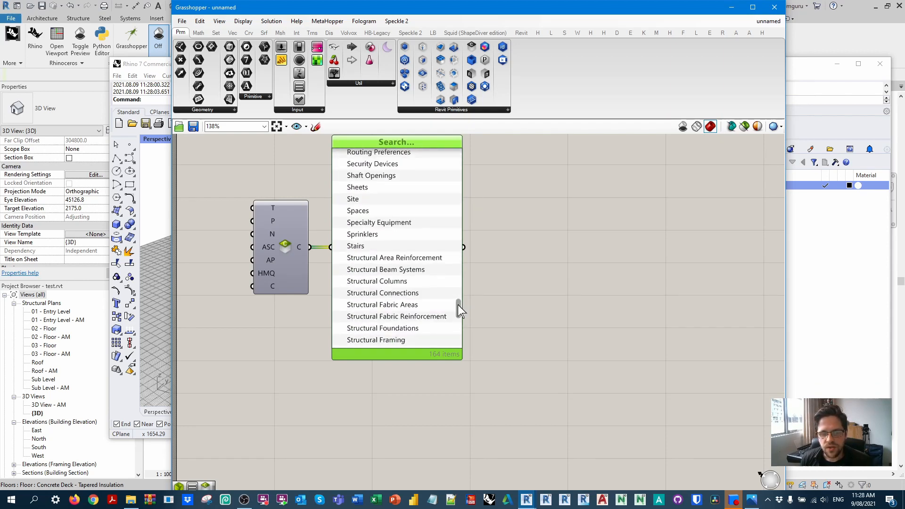
pyautogui.scroll(-3)
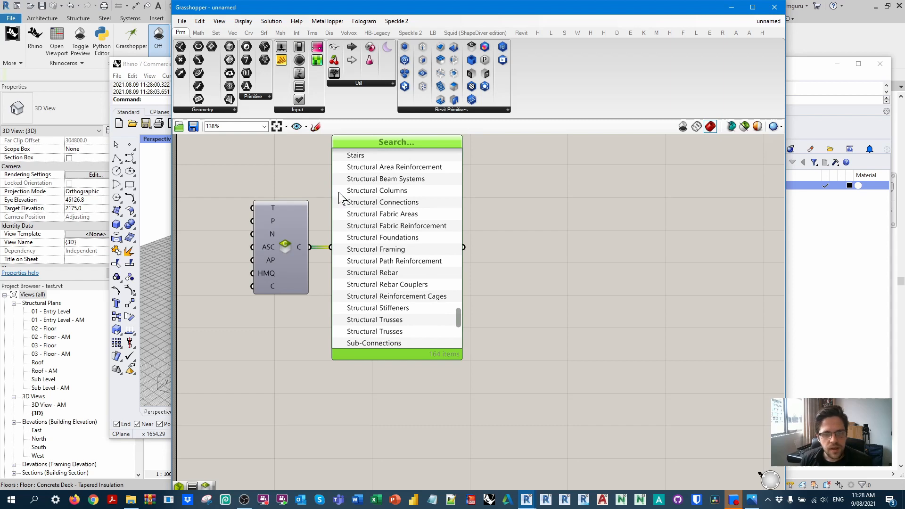
pyautogui.click(377, 191)
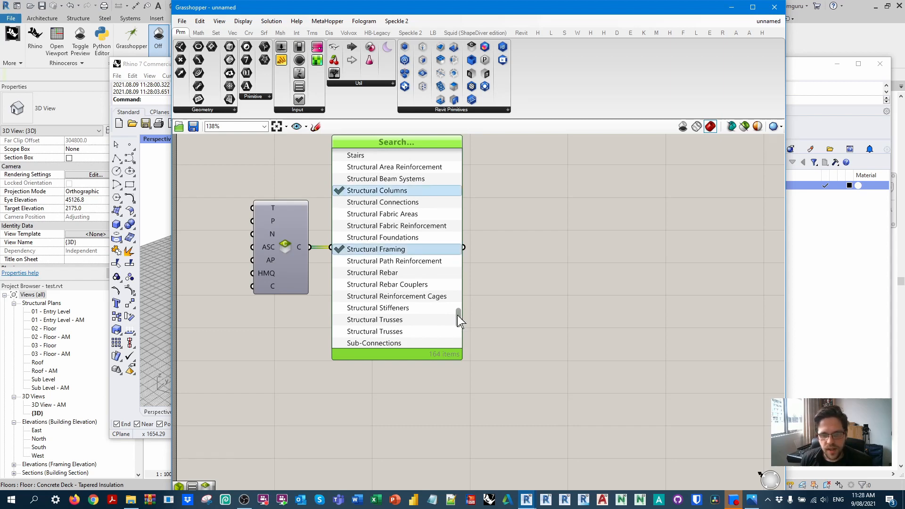
pyautogui.scroll(-3)
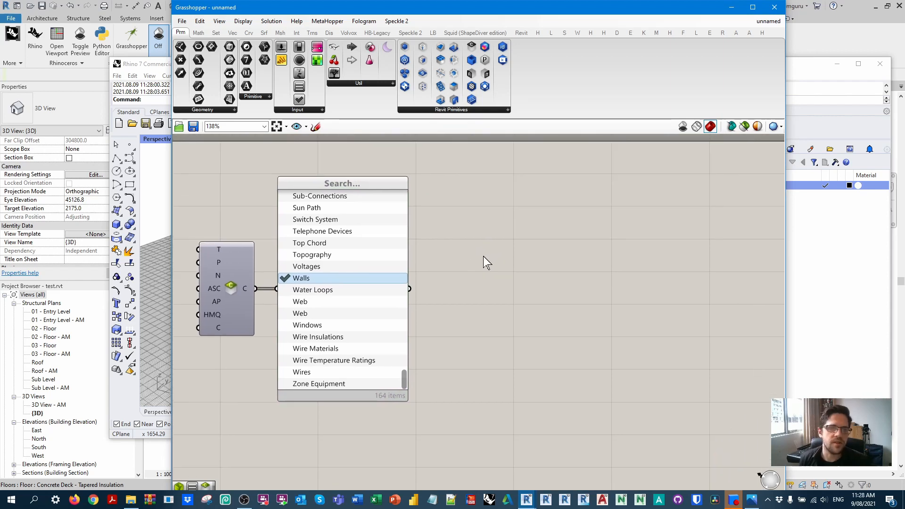
pyautogui.moveTo(490, 260)
pyautogui.write('stream f')
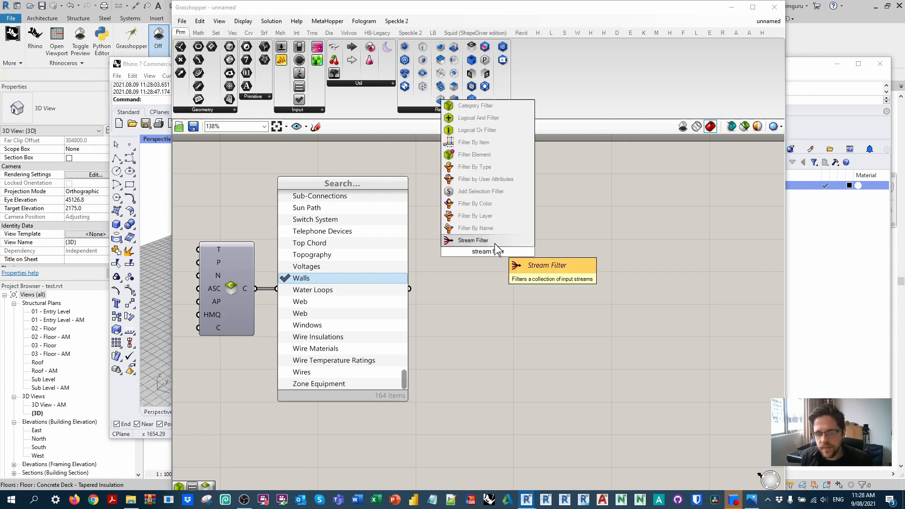
# Step: Place a Stream Filter and wire the category picker into its input 1
pyautogui.click(473, 241)
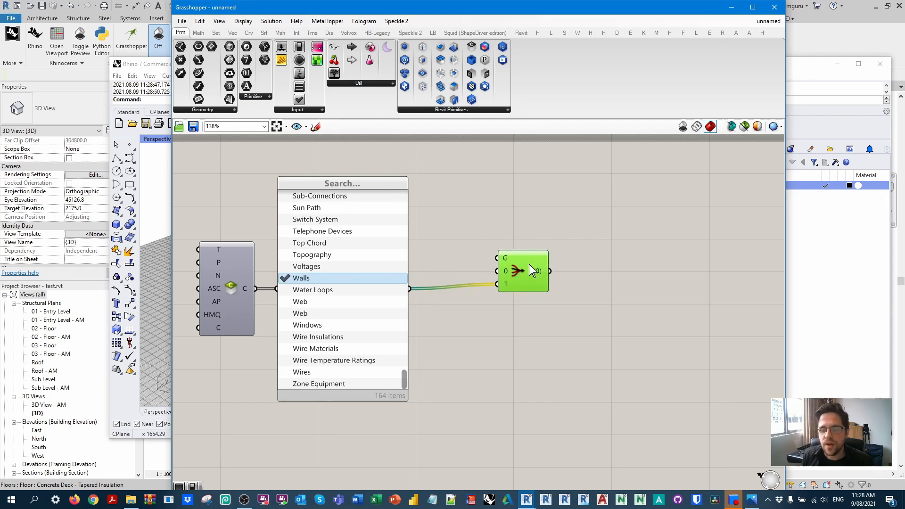
pyautogui.doubleClick(523, 271)
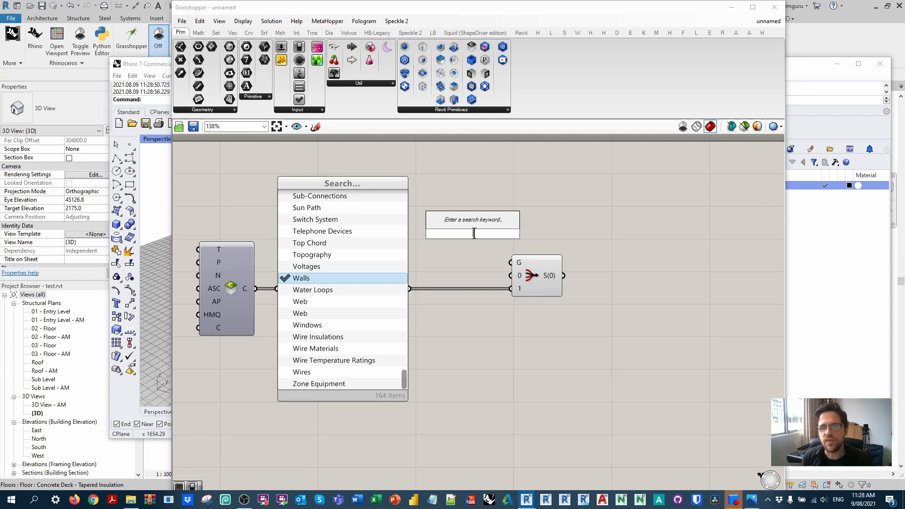
# Step: Add a Ladybug FalseStartToggle on the G input and set it to True
pyautogui.write('fals')
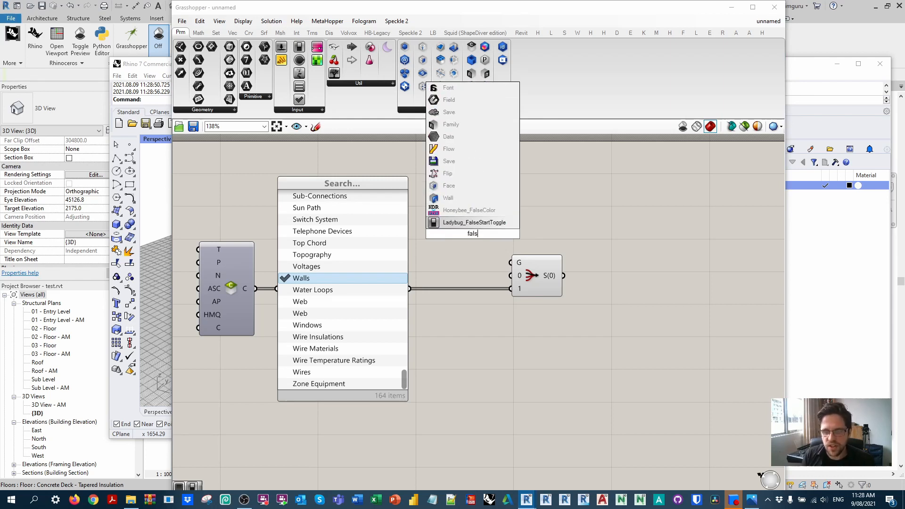
pyautogui.moveTo(474, 222)
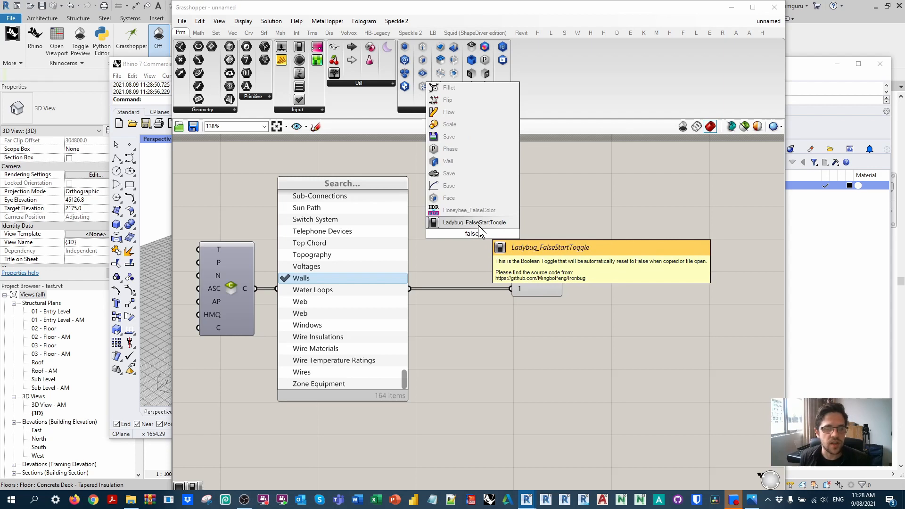
pyautogui.click(475, 222)
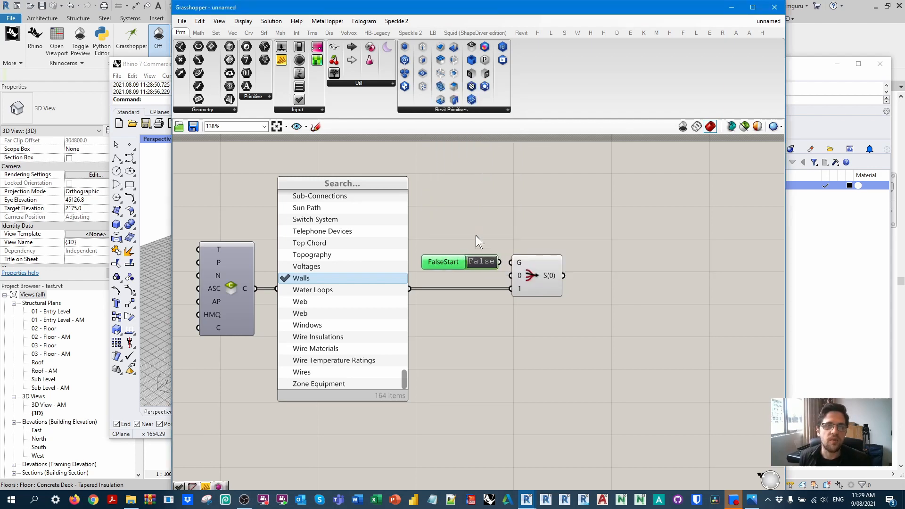
pyautogui.moveTo(482, 225)
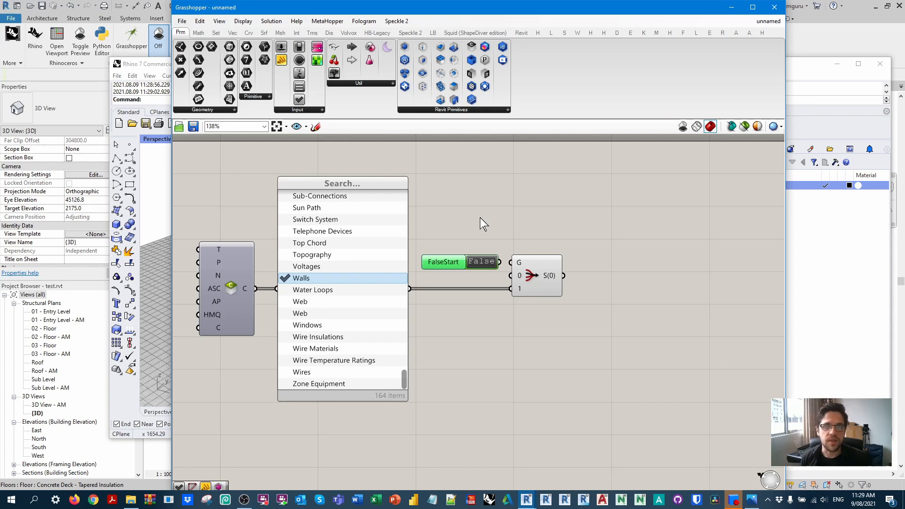
pyautogui.moveTo(505, 231)
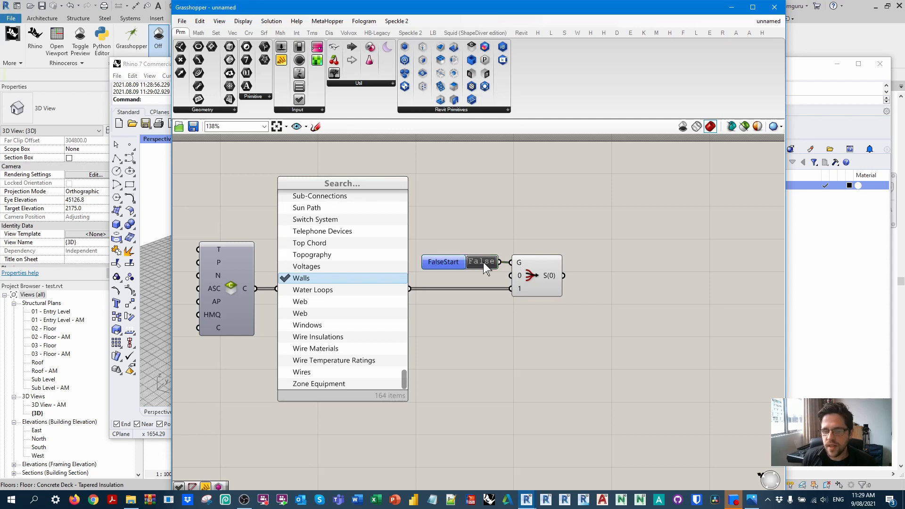
pyautogui.click(482, 261)
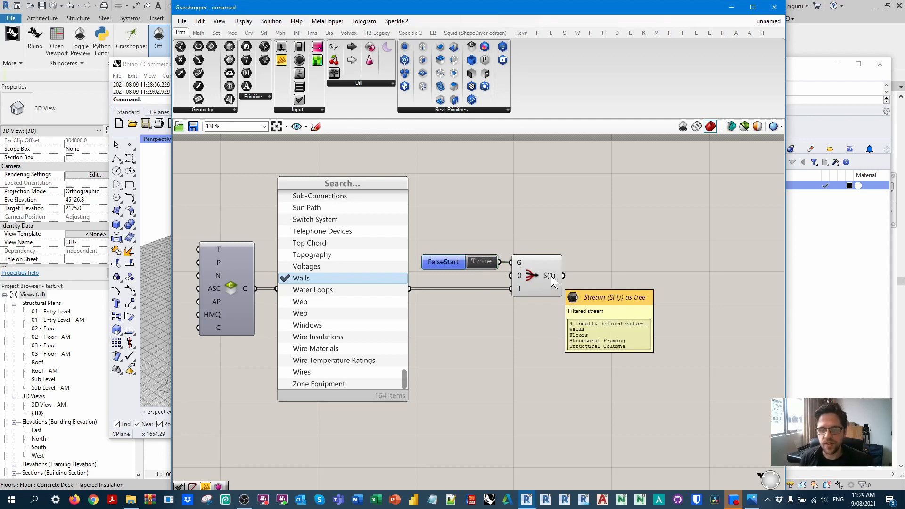
pyautogui.click(482, 261)
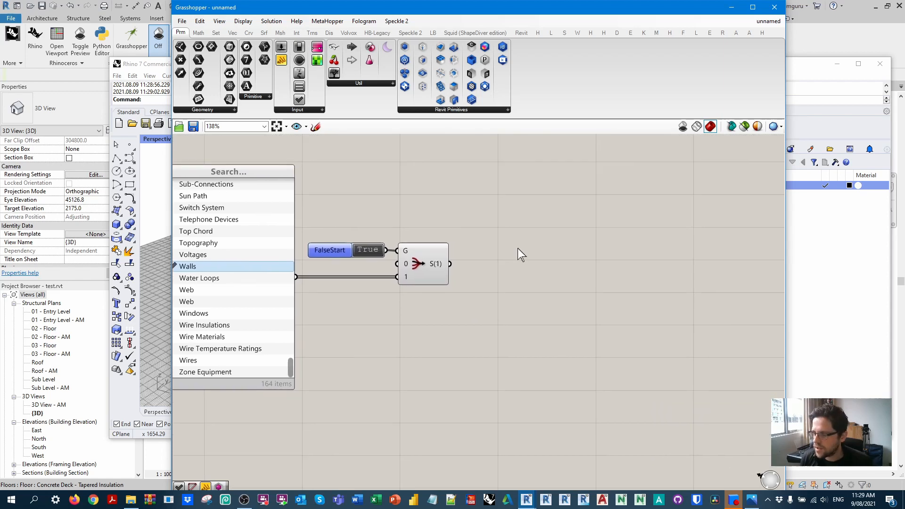
pyautogui.moveTo(522, 32)
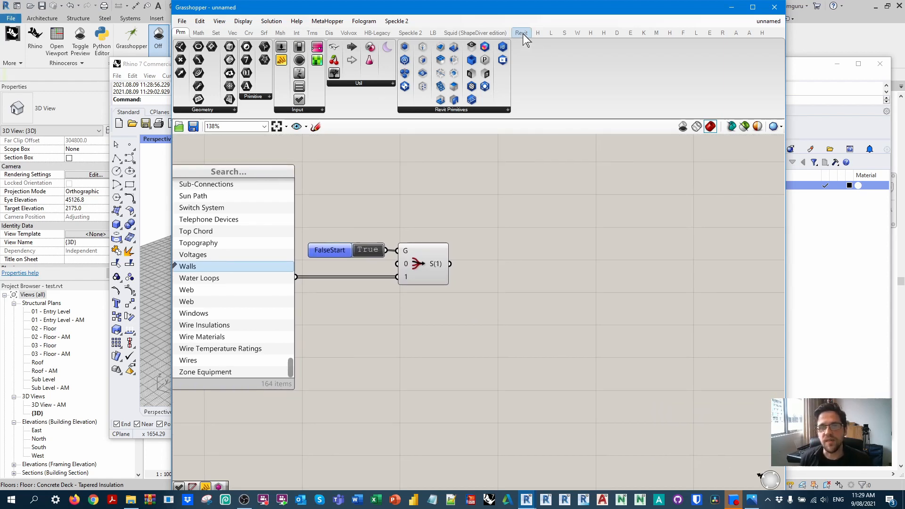
# Step: Add an Element Category Filter and Query Elements, which finds 556 Revit elements
pyautogui.click(520, 32)
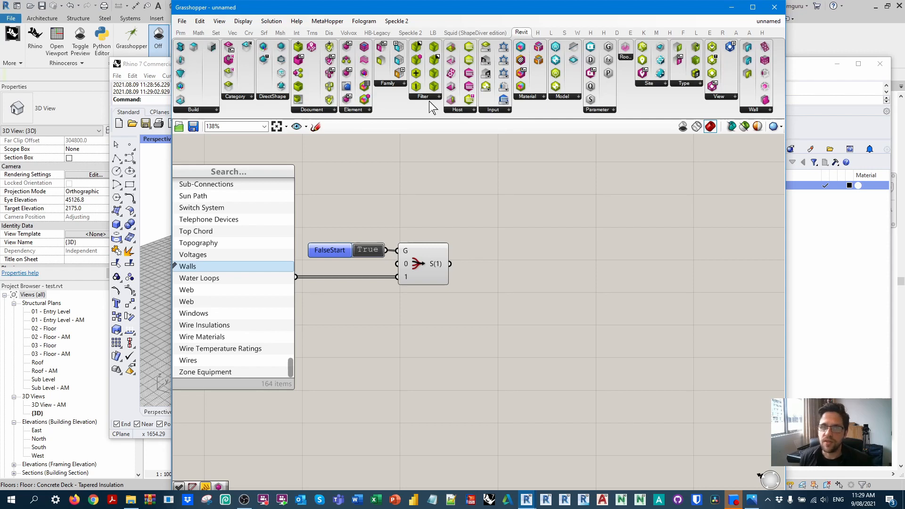
pyautogui.click(422, 96)
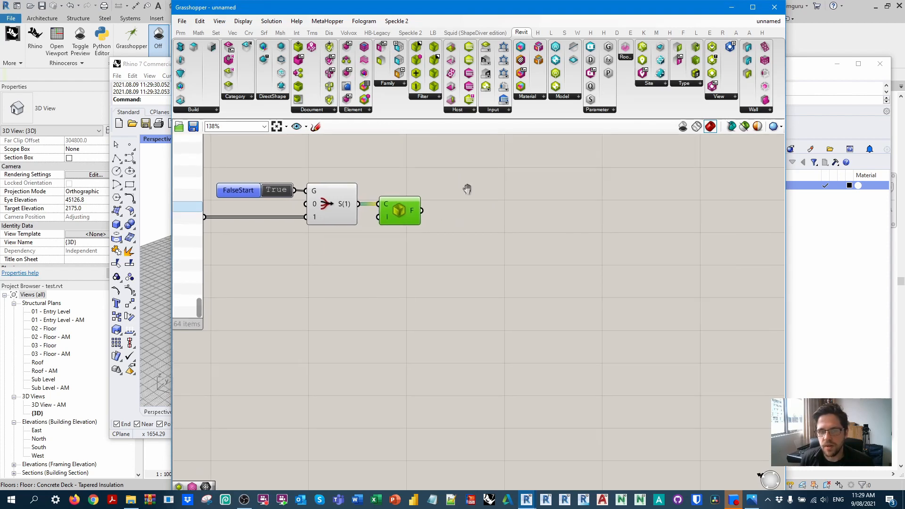
pyautogui.click(353, 110)
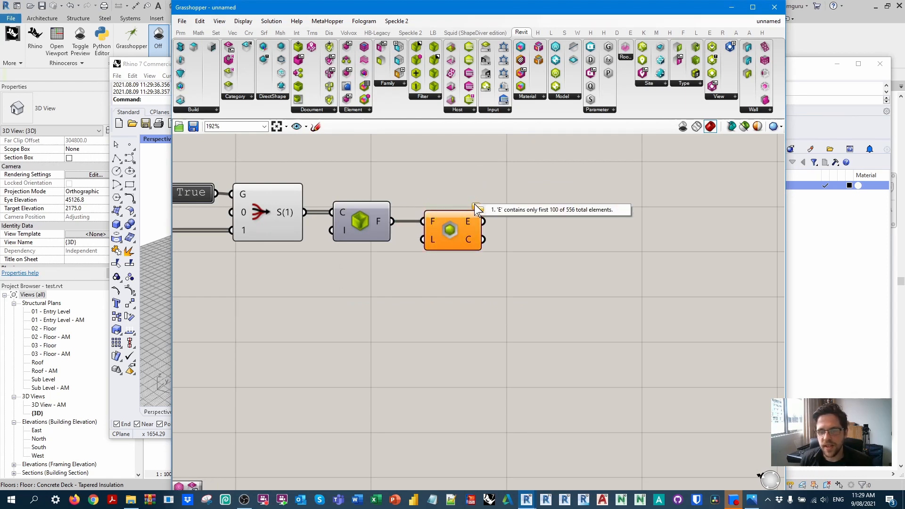
pyautogui.moveTo(459, 177)
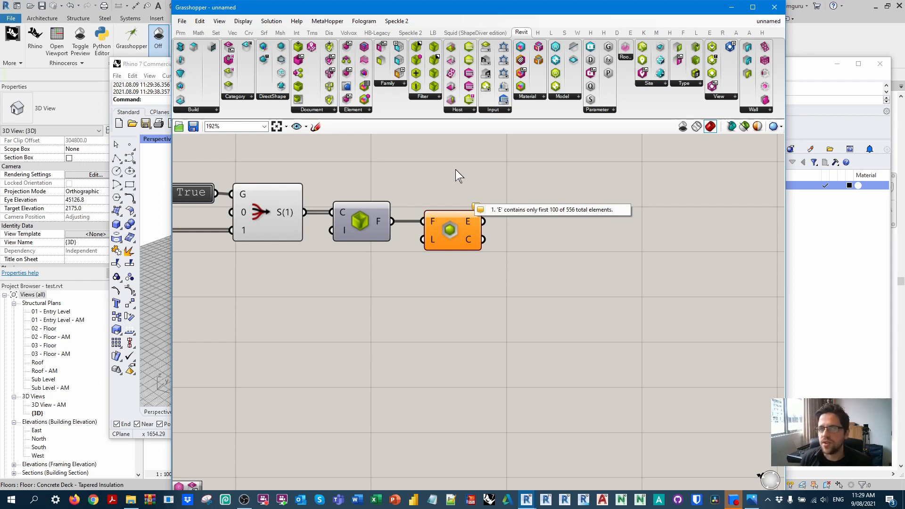
pyautogui.scroll(3)
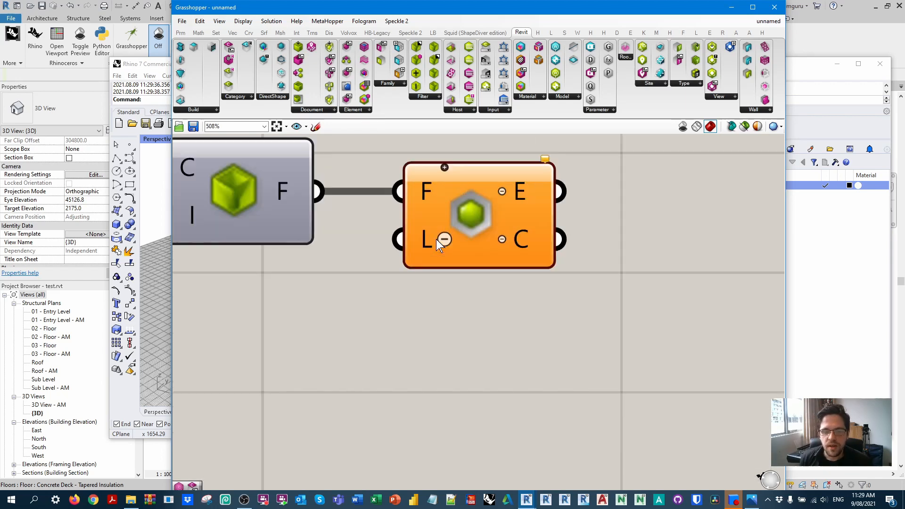
pyautogui.scroll(3)
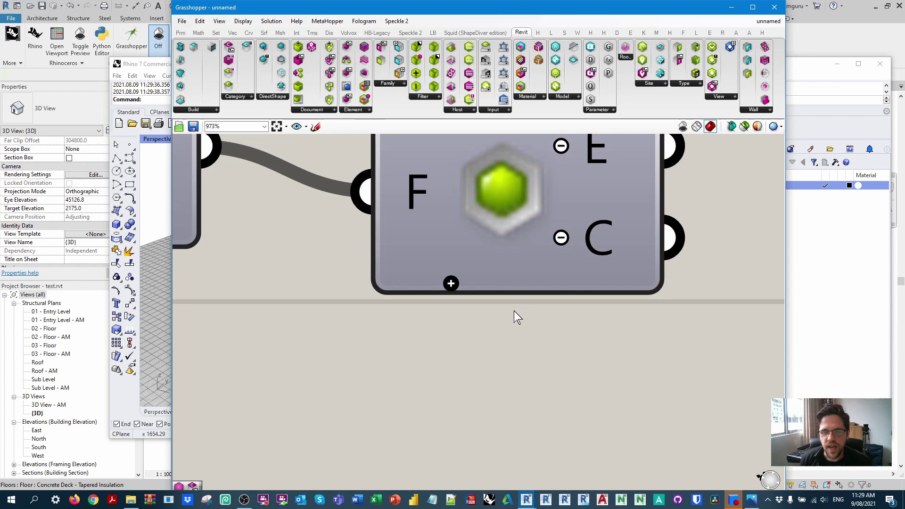
pyautogui.scroll(-3)
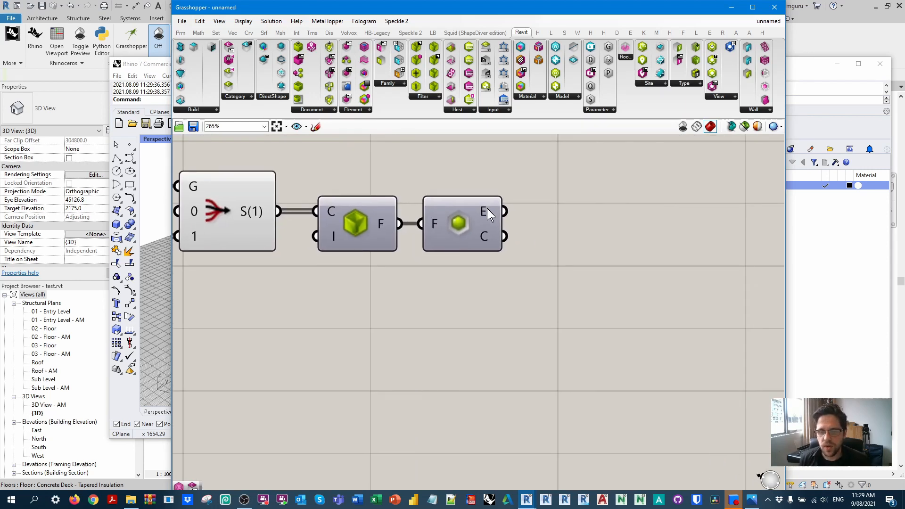
pyautogui.moveTo(484, 211)
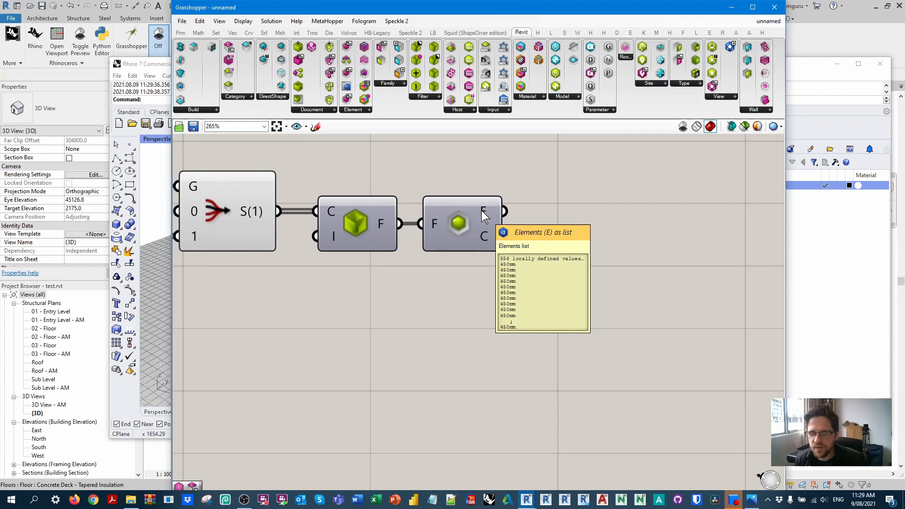
pyautogui.moveTo(523, 217)
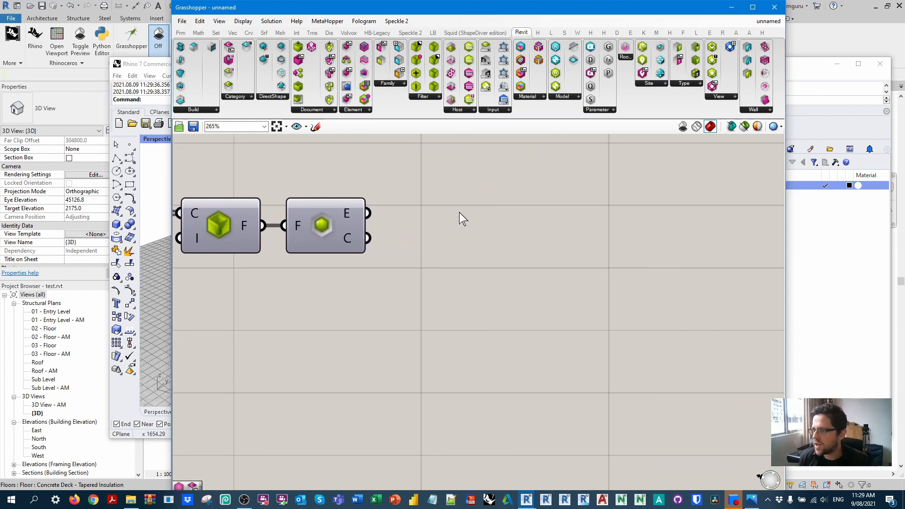
pyautogui.moveTo(351, 220)
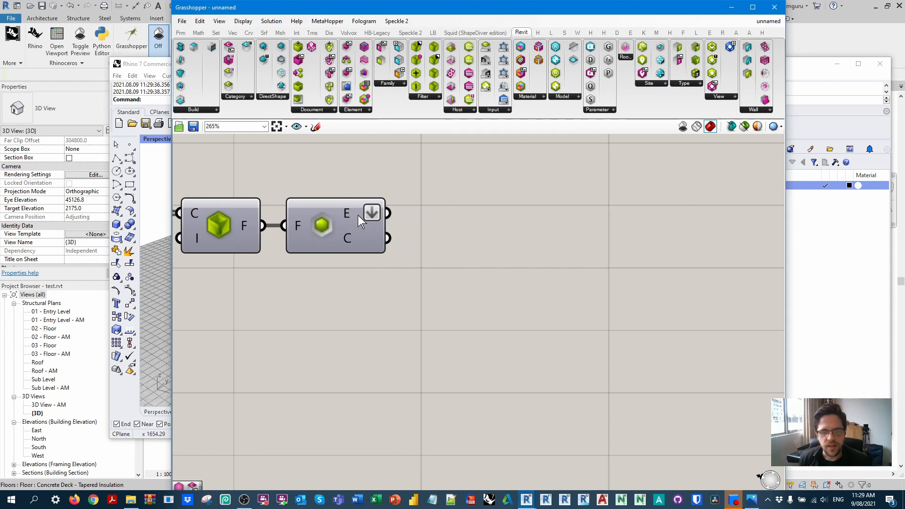
pyautogui.moveTo(351, 218)
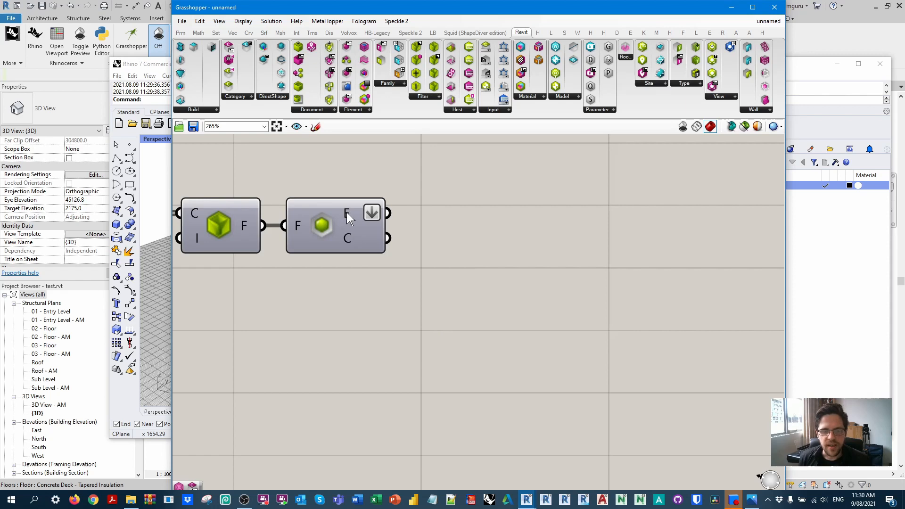
pyautogui.moveTo(346, 214)
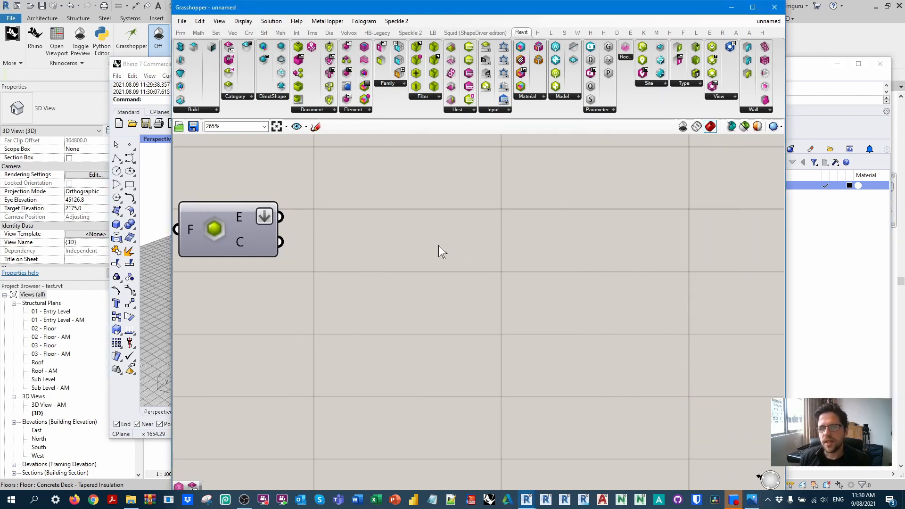
pyautogui.moveTo(455, 250)
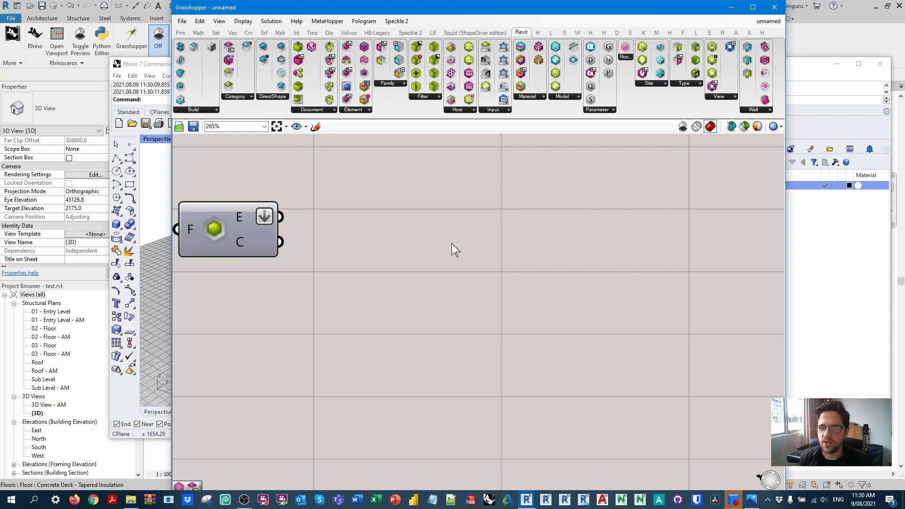
pyautogui.moveTo(387, 199)
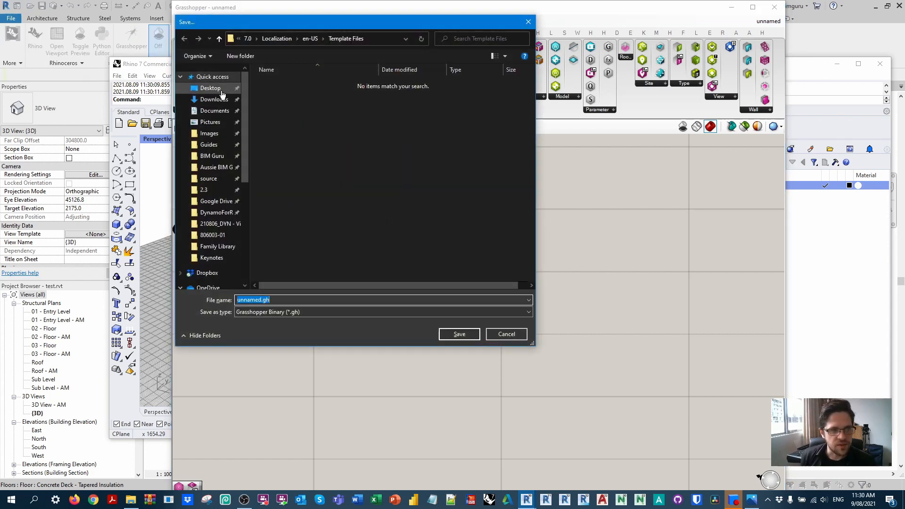
# Step: Save the definition to the Desktop as demo 1
pyautogui.click(210, 87)
pyautogui.write('demo 1')
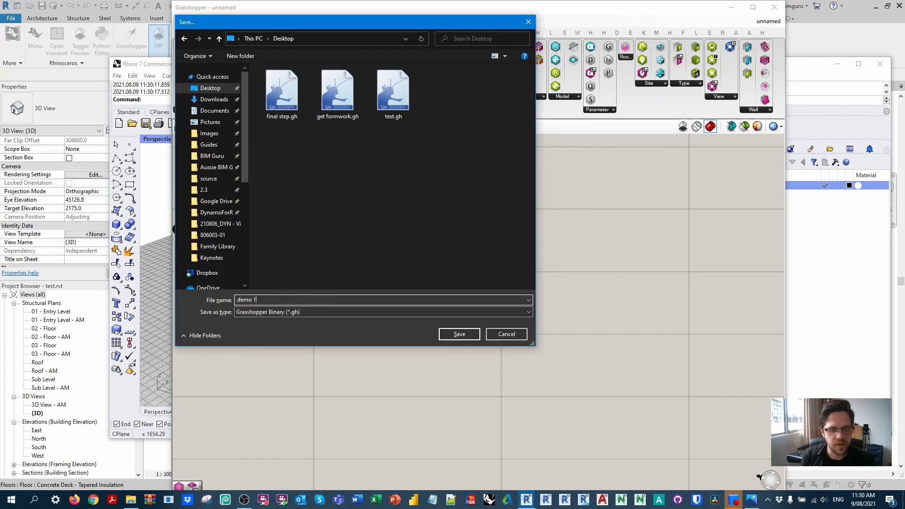
pyautogui.click(459, 334)
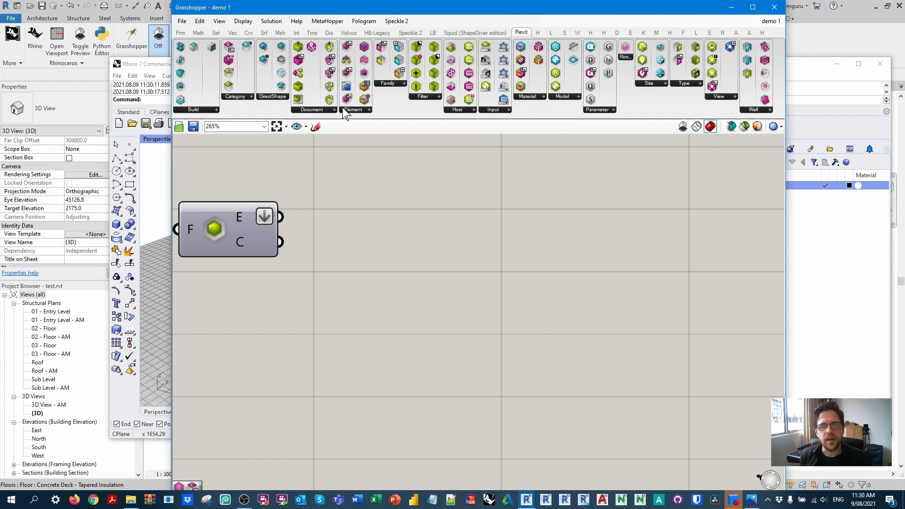
# Step: Place Element Parameter fed by the collector's elements and an 'Id' parameter-name panel
pyautogui.click(352, 110)
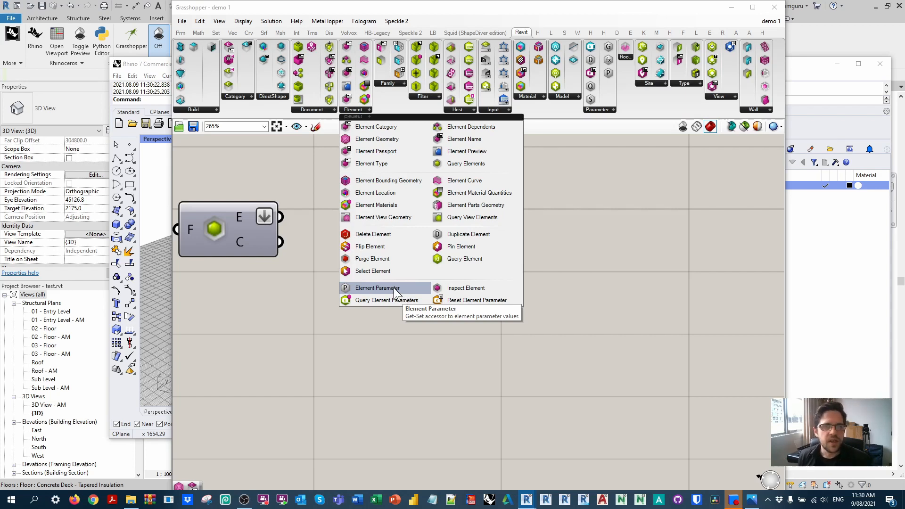
pyautogui.moveTo(401, 297)
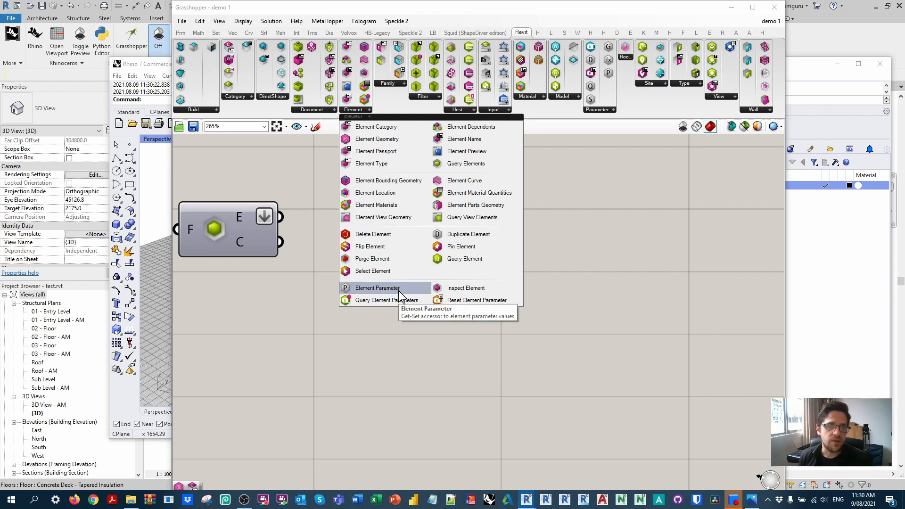
pyautogui.click(377, 287)
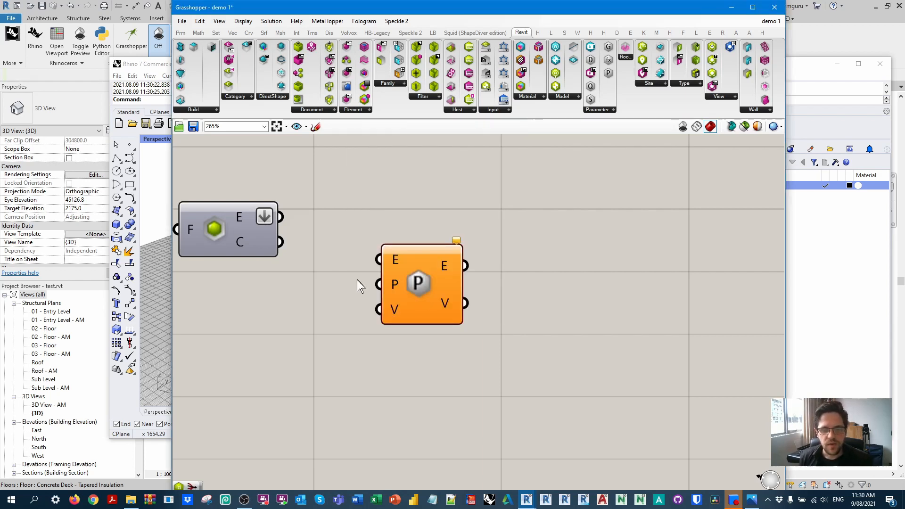
pyautogui.scroll(3)
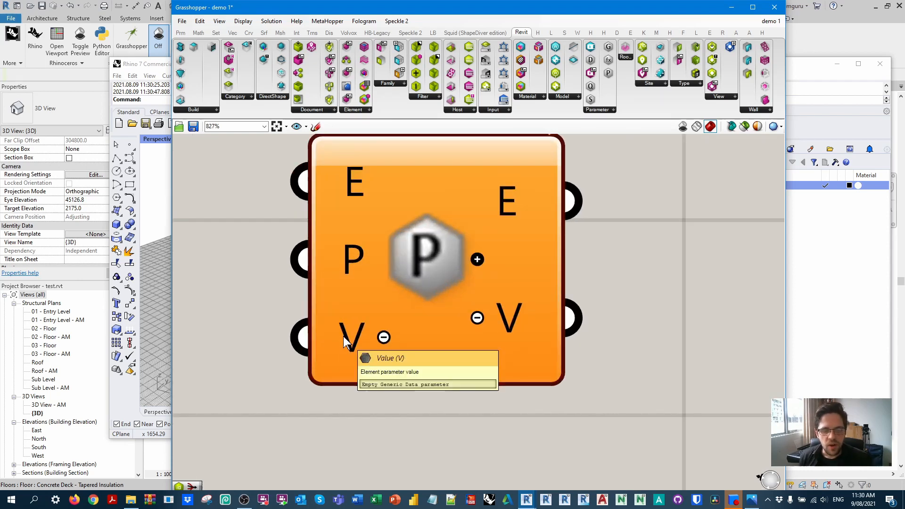
pyautogui.moveTo(384, 337)
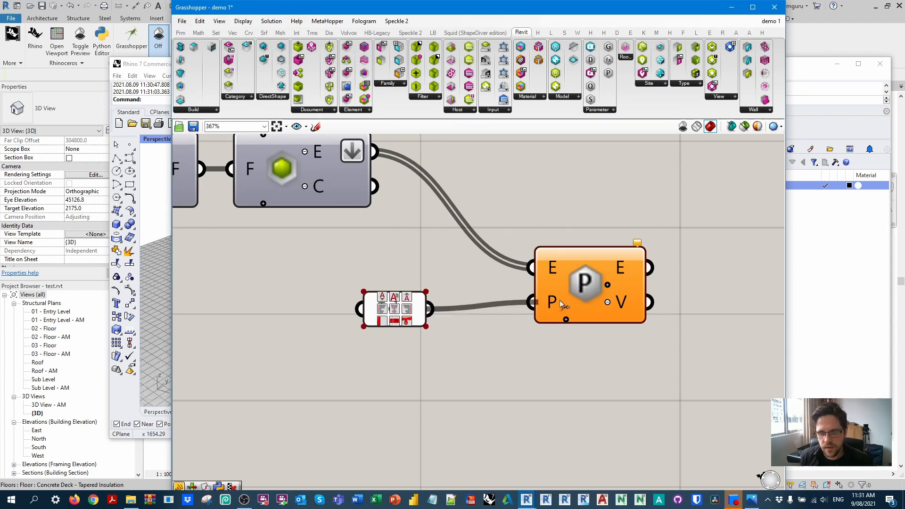
pyautogui.scroll(-3)
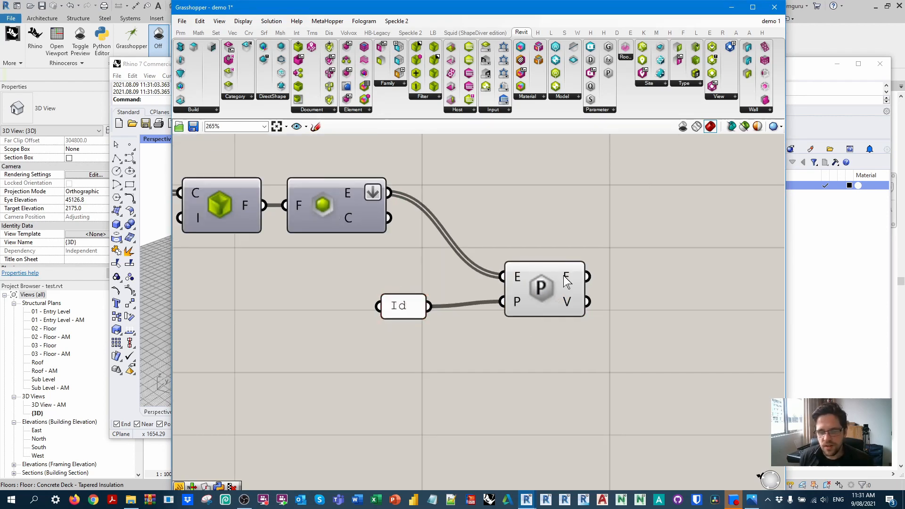
pyautogui.moveTo(567, 276)
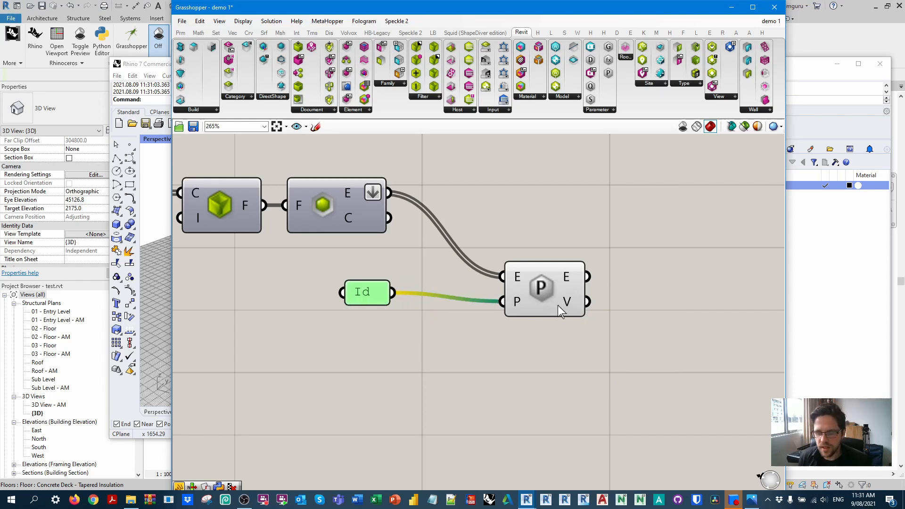
pyautogui.moveTo(569, 305)
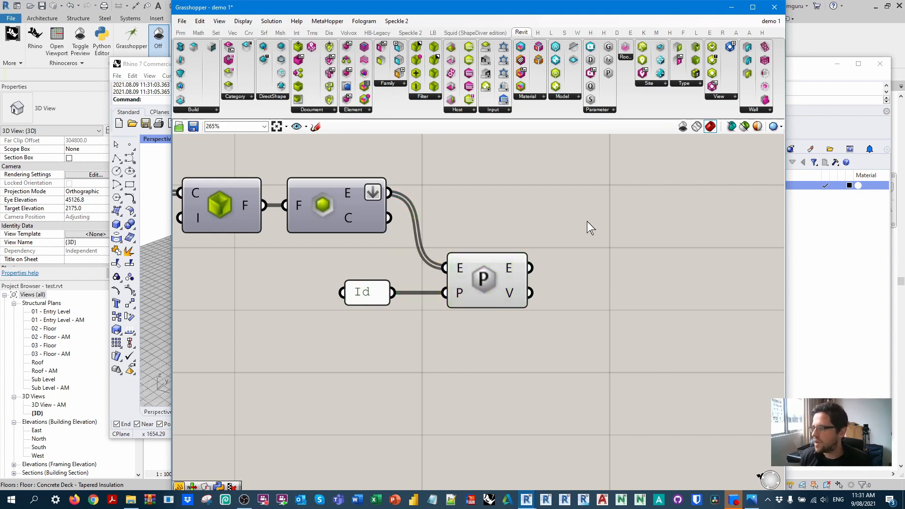
pyautogui.scroll(-3)
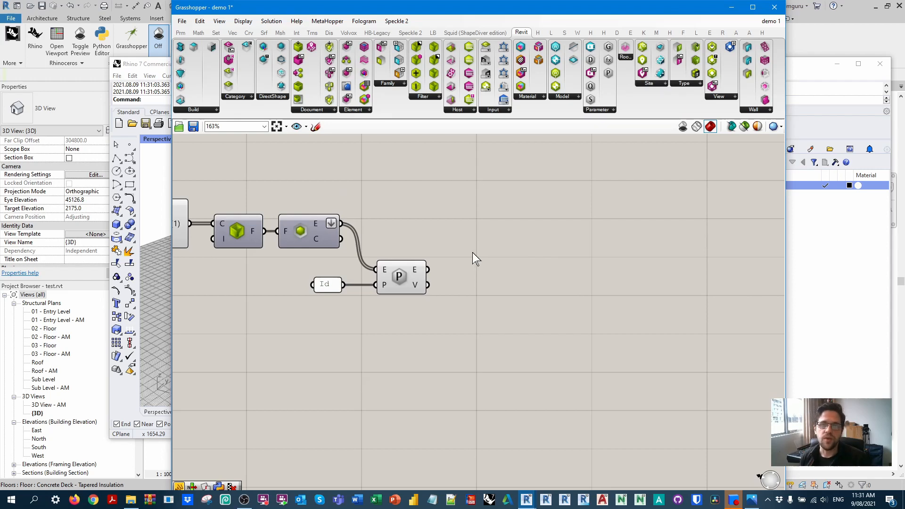
pyautogui.moveTo(451, 266)
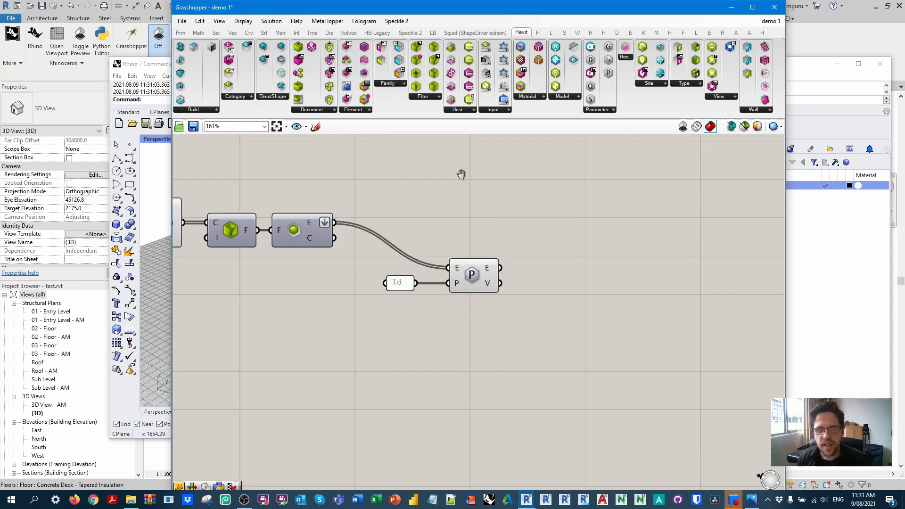
# Step: Place Element Category and wire the collected elements into its E input
pyautogui.click(353, 110)
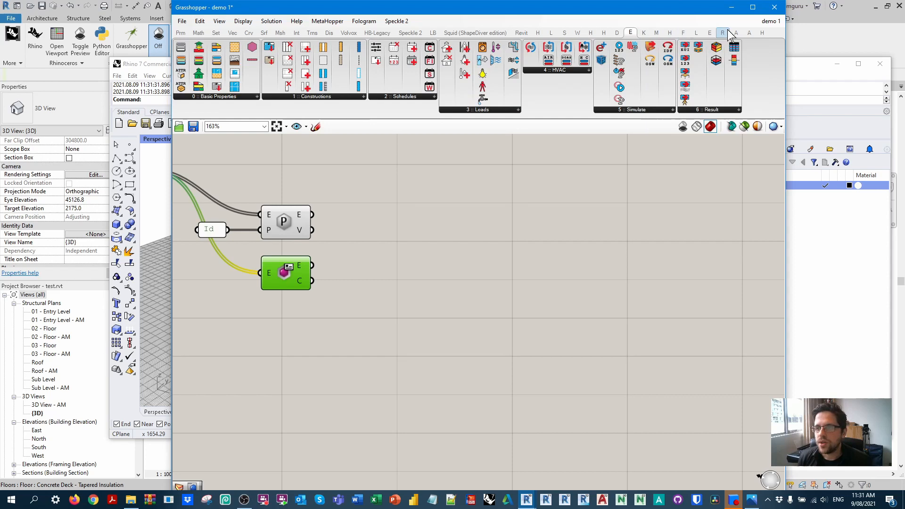
# Step: Place Elefront Layer taking category names, yielding 556 layers like Structural Columns
pyautogui.click(708, 32)
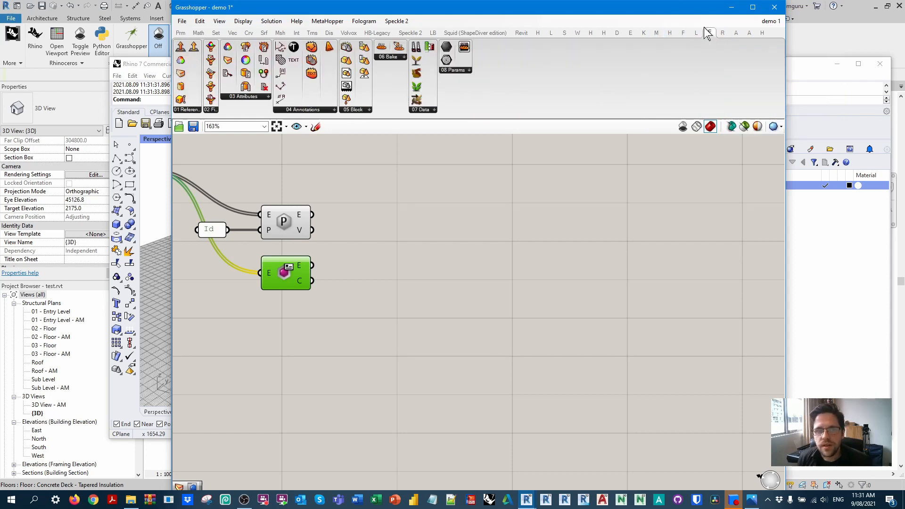
pyautogui.click(244, 96)
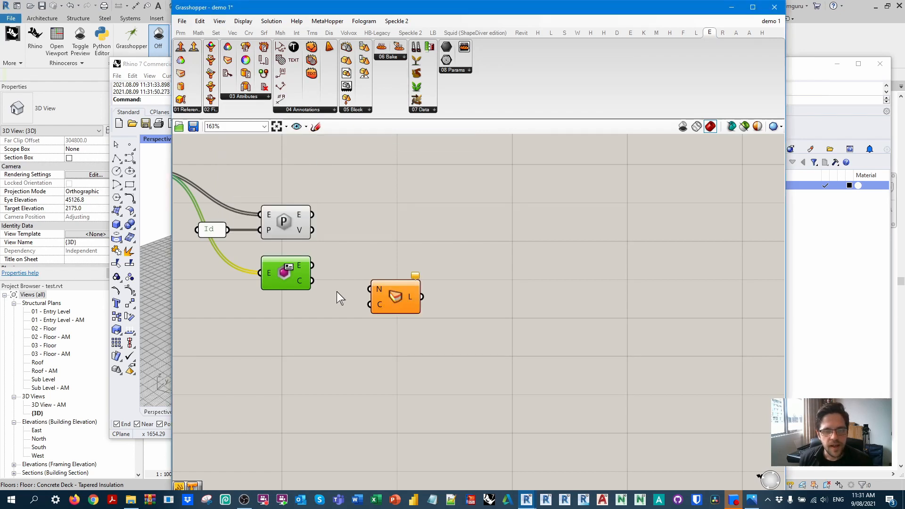
pyautogui.scroll(3)
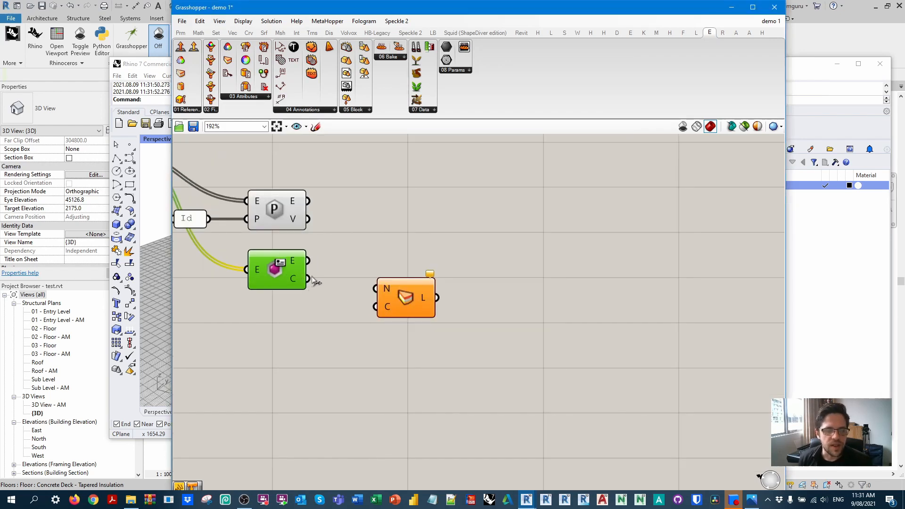
pyautogui.moveTo(295, 279)
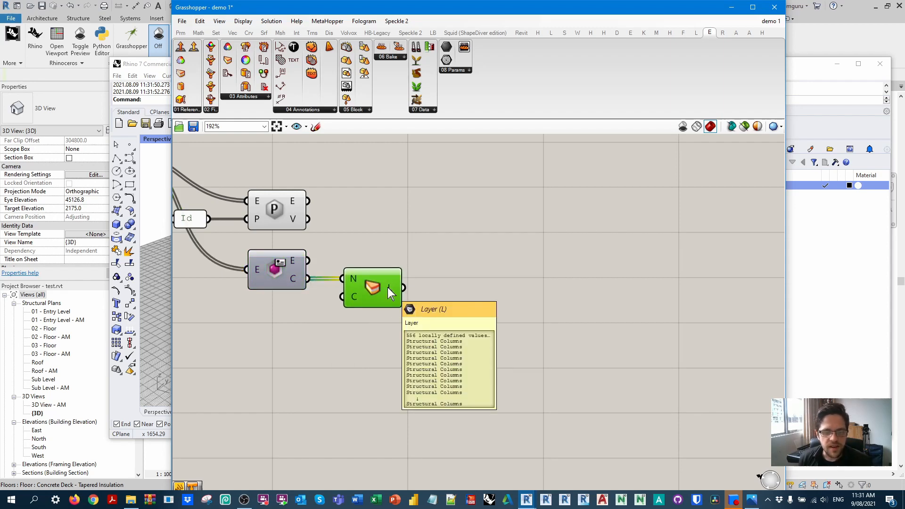
pyautogui.moveTo(488, 292)
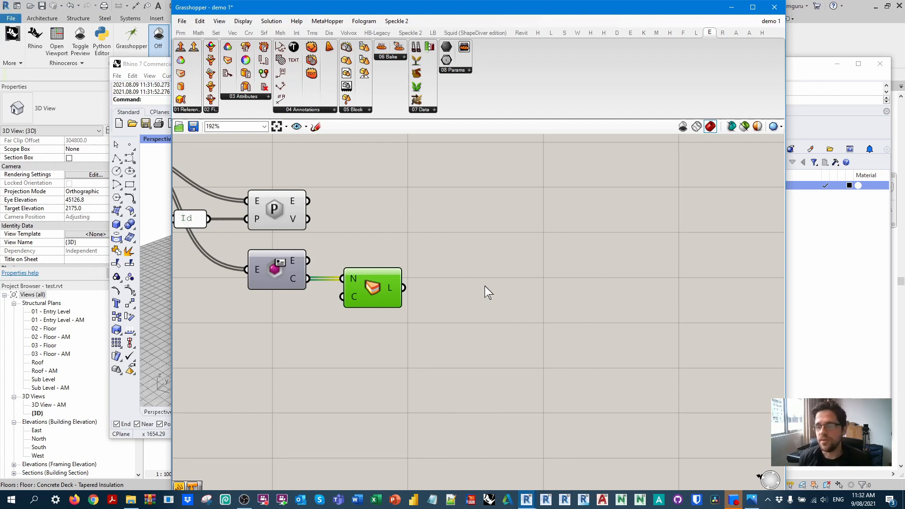
pyautogui.moveTo(498, 271)
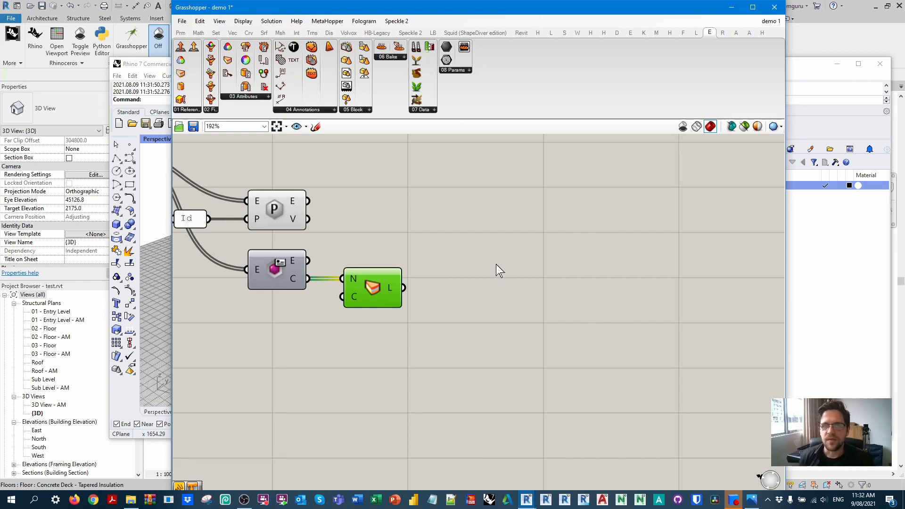
pyautogui.scroll(-3)
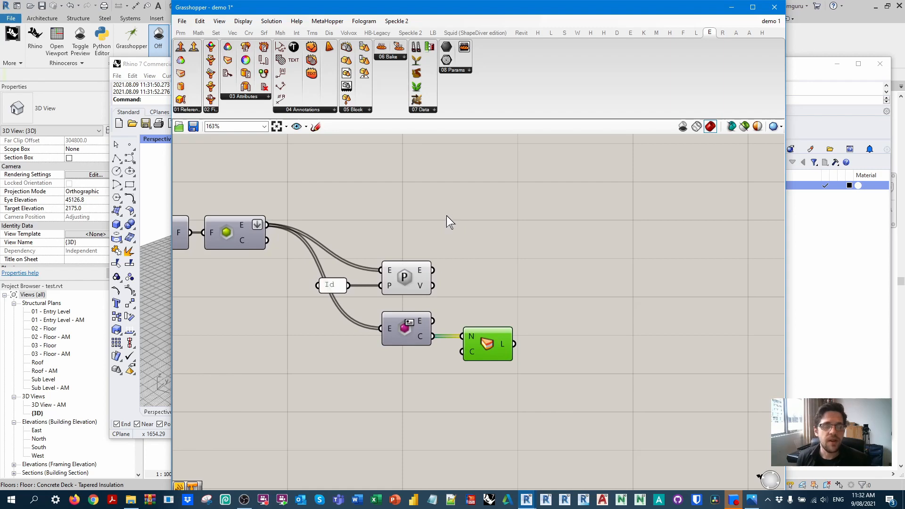
pyautogui.moveTo(455, 217)
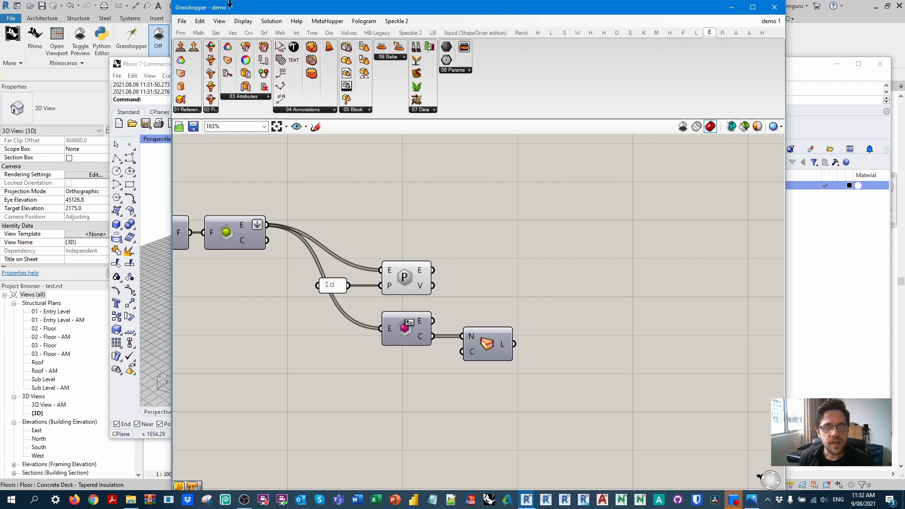
# Step: Place Element Geometry on the collected elements so the building previews green in Rhino
pyautogui.click(521, 32)
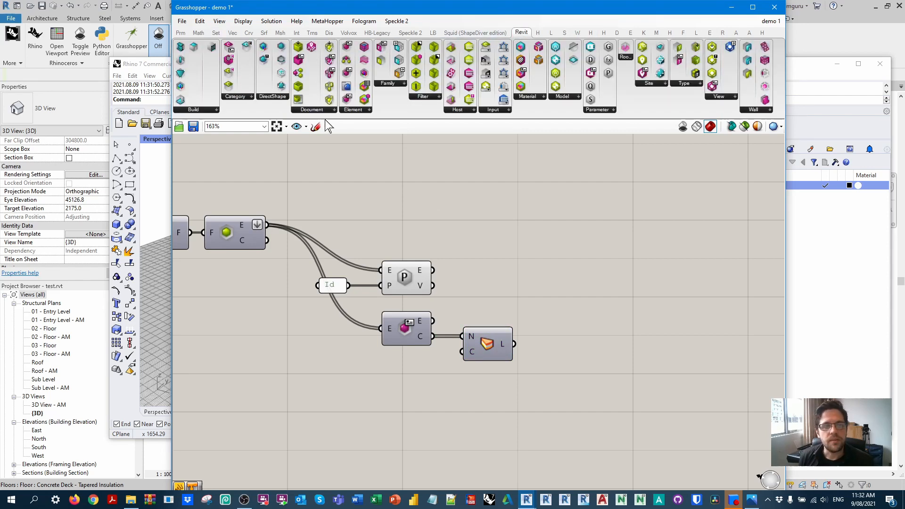
pyautogui.click(356, 109)
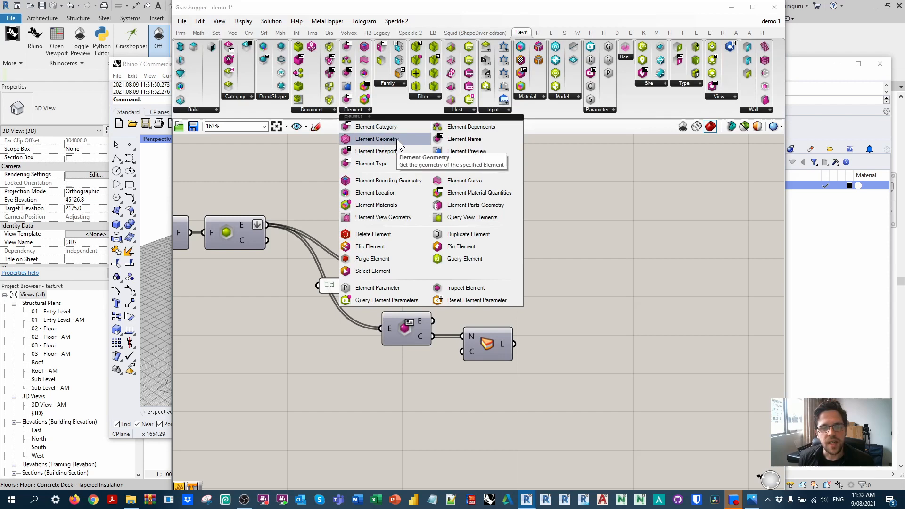
pyautogui.click(380, 138)
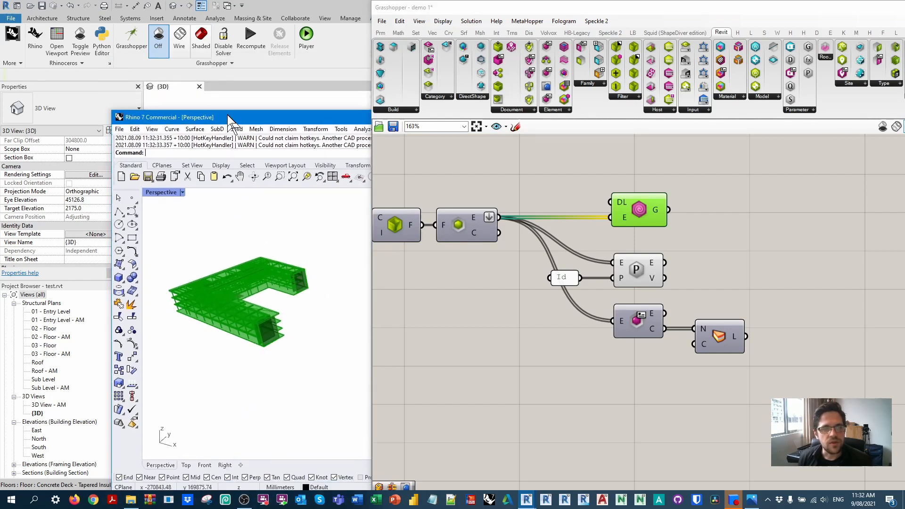
pyautogui.moveTo(159, 38)
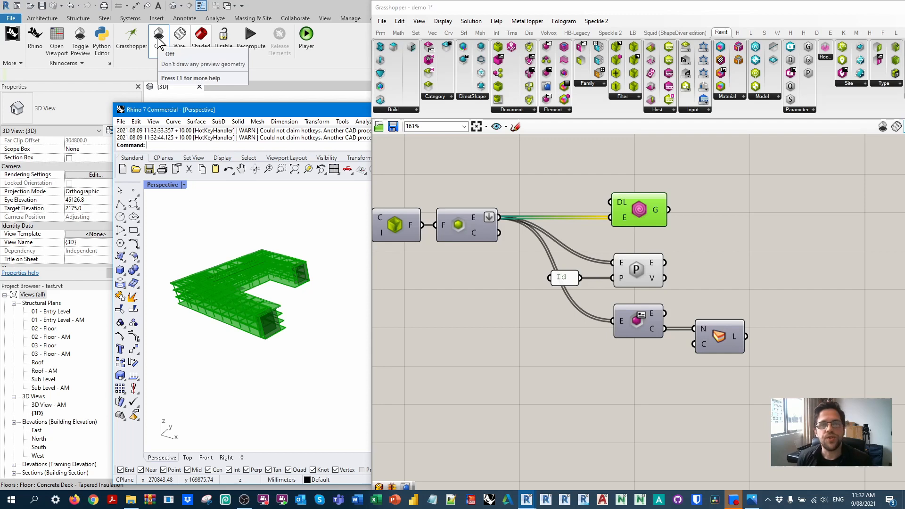
pyautogui.click(159, 33)
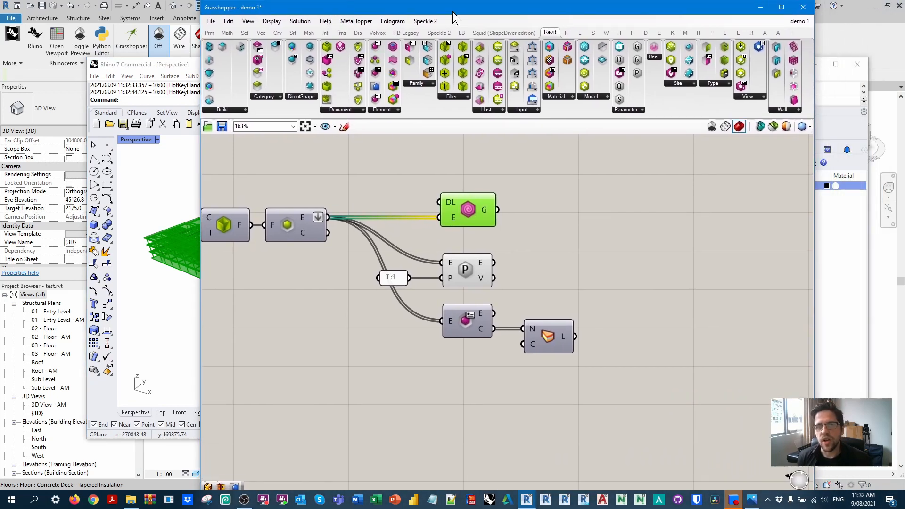
pyautogui.moveTo(490, 24)
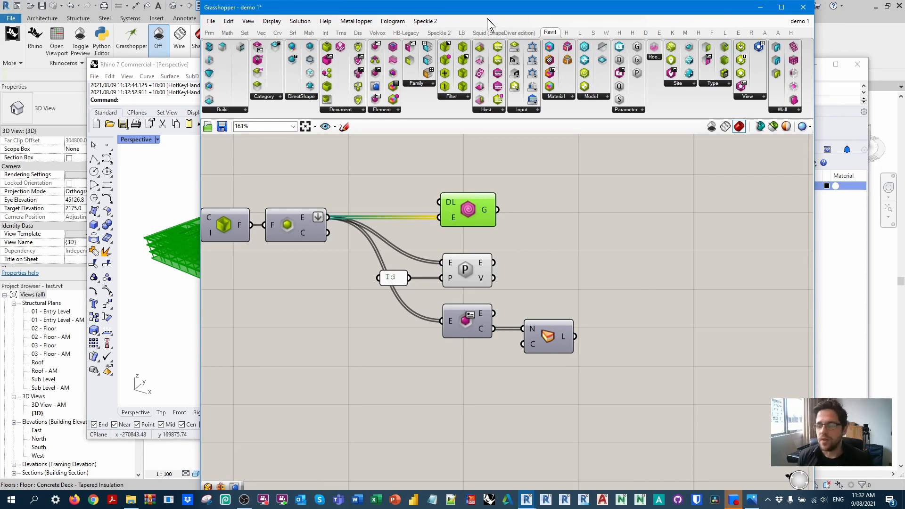
pyautogui.scroll(3)
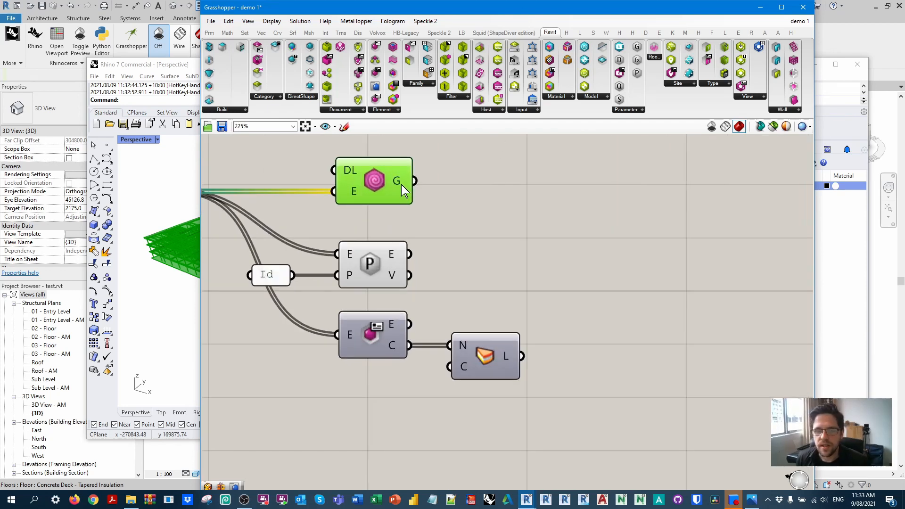
pyautogui.moveTo(398, 181)
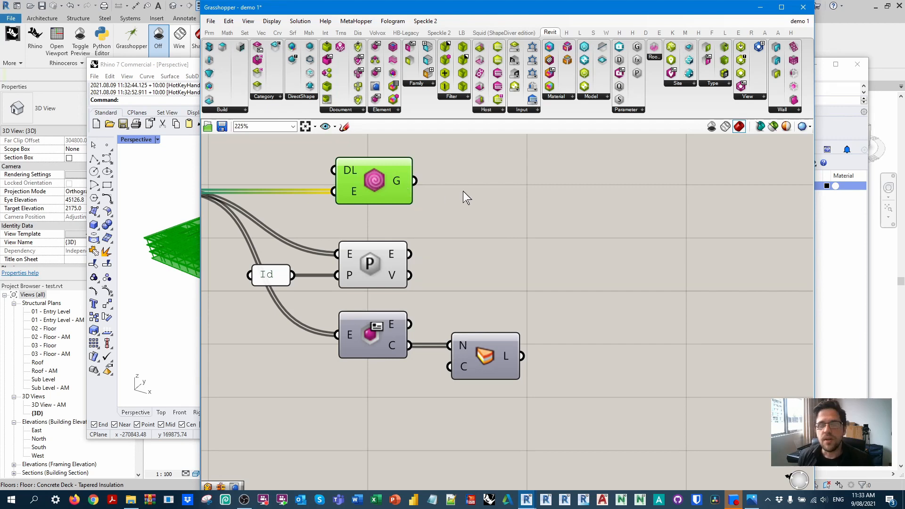
pyautogui.moveTo(473, 189)
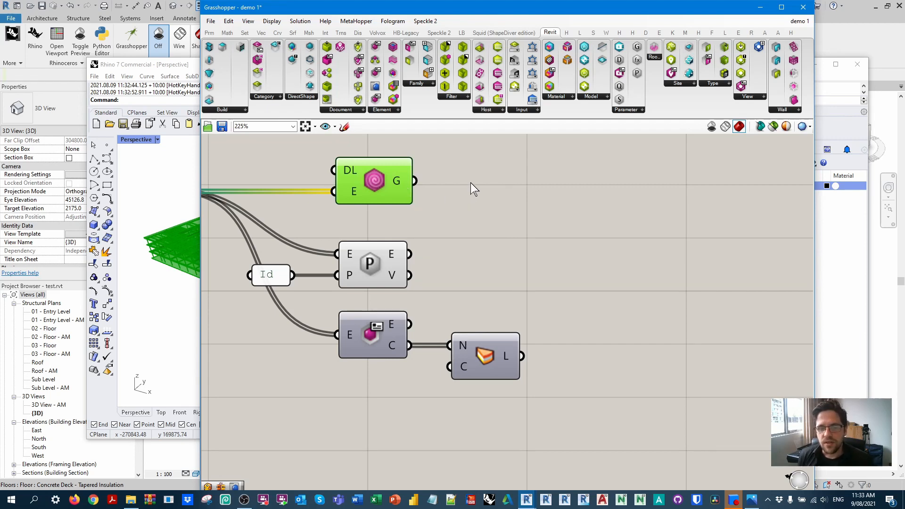
# Step: Collect the Element Geometry output in a Brep parameter holding 556 breps
pyautogui.write('bre')
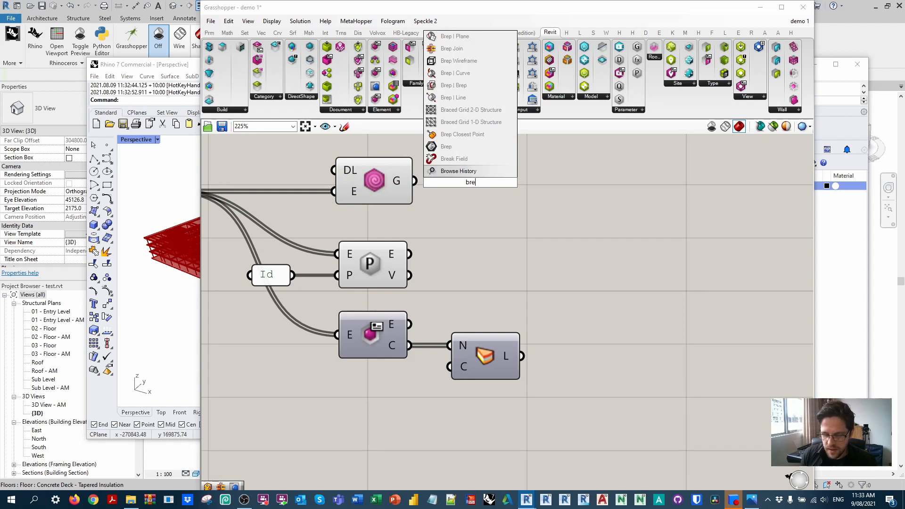
pyautogui.click(446, 146)
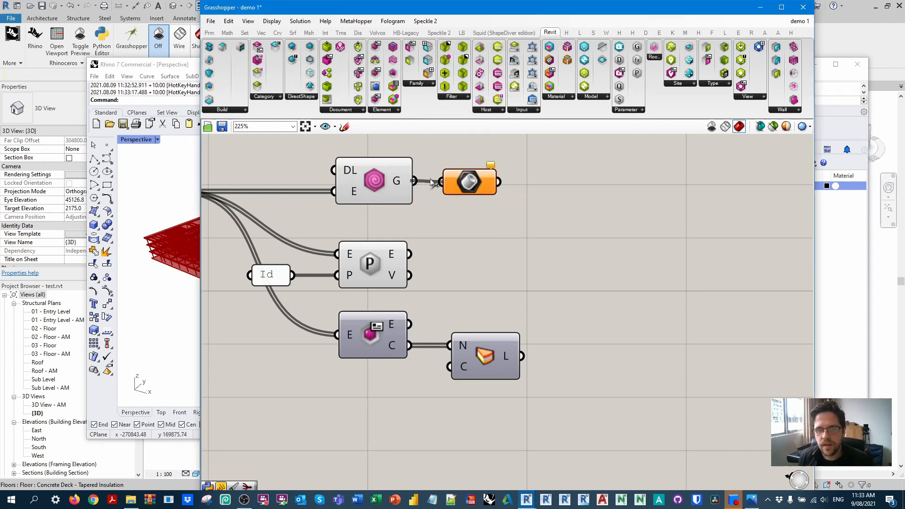
pyautogui.click(470, 182)
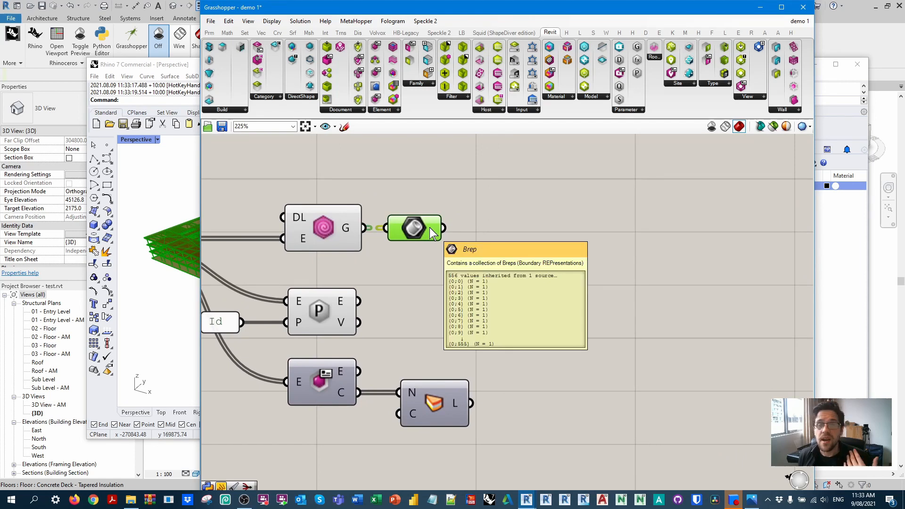
pyautogui.moveTo(456, 214)
pyautogui.write('clean')
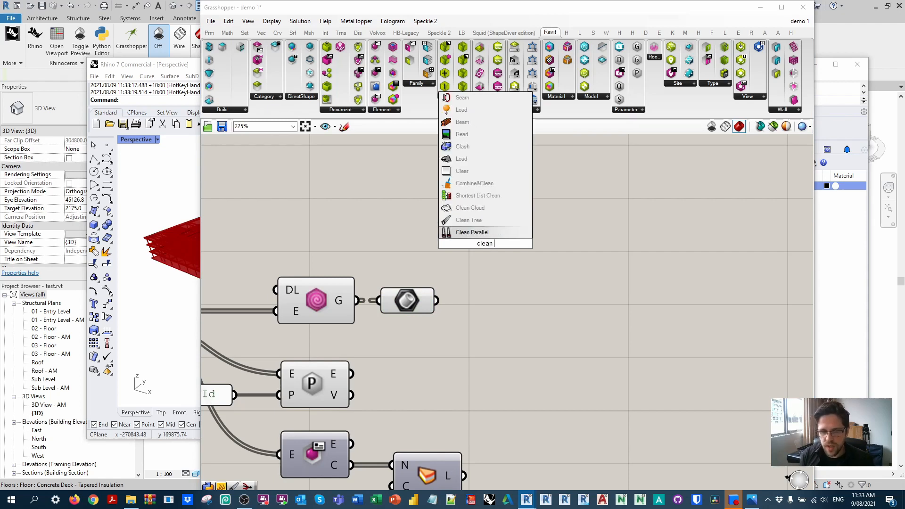
# Step: Run the breps through Clean Tree into a Solid Union with its B input flattened
pyautogui.click(471, 232)
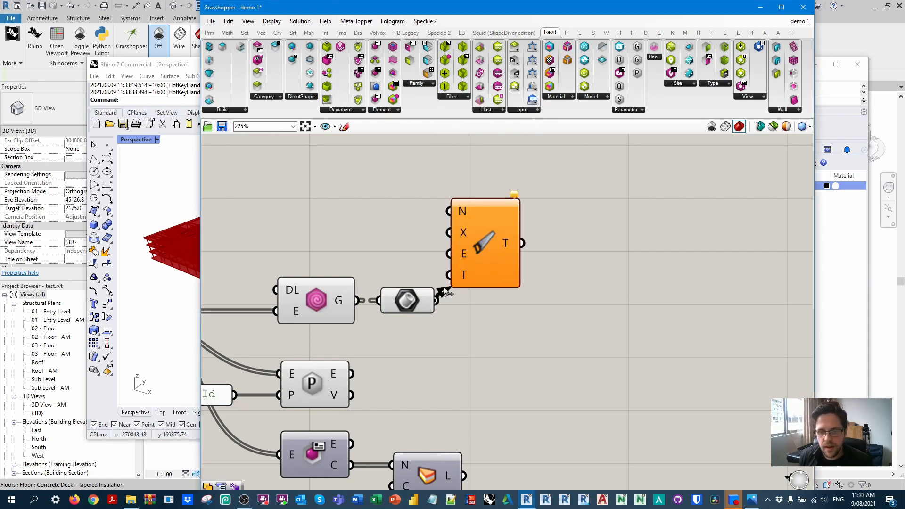
pyautogui.moveTo(465, 217)
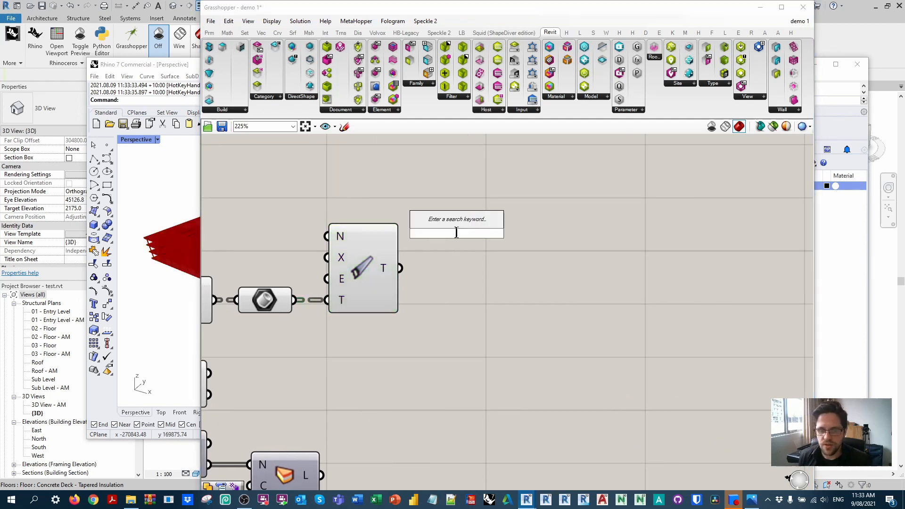
pyautogui.write('union')
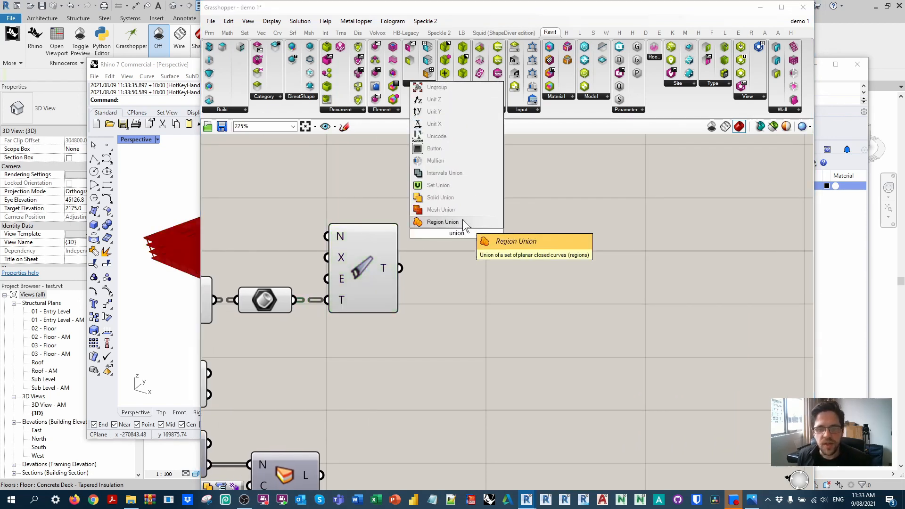
pyautogui.click(442, 223)
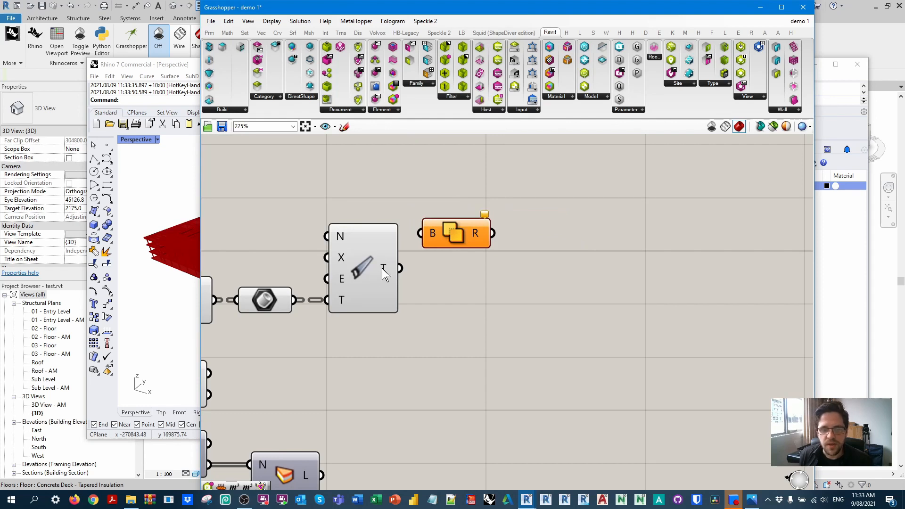
pyautogui.moveTo(384, 274)
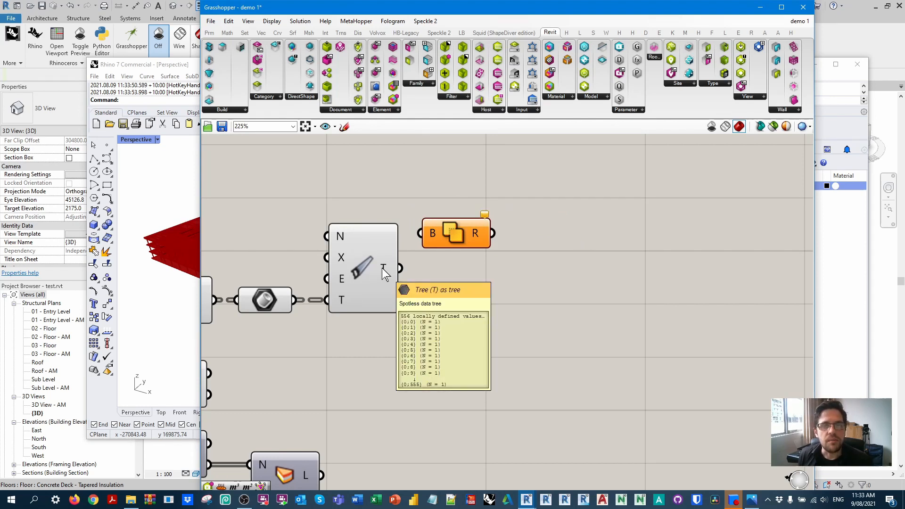
pyautogui.moveTo(386, 272)
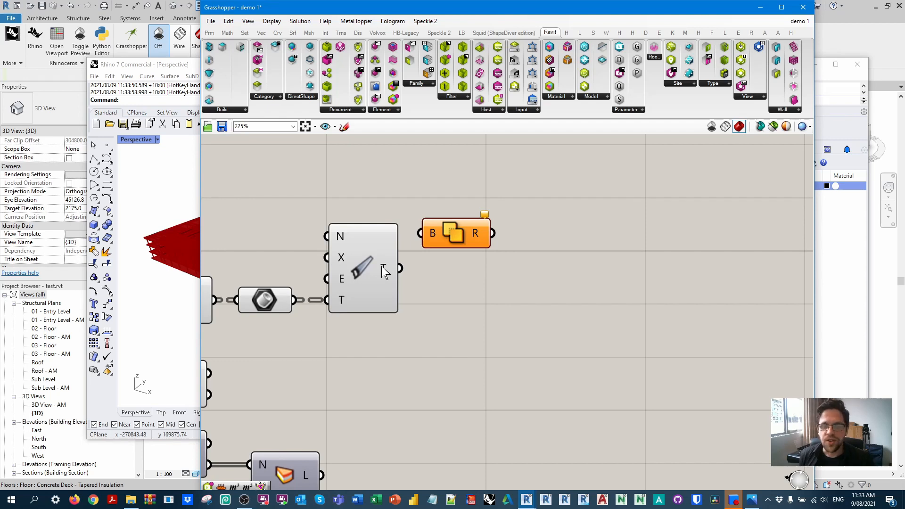
pyautogui.rightClick(432, 233)
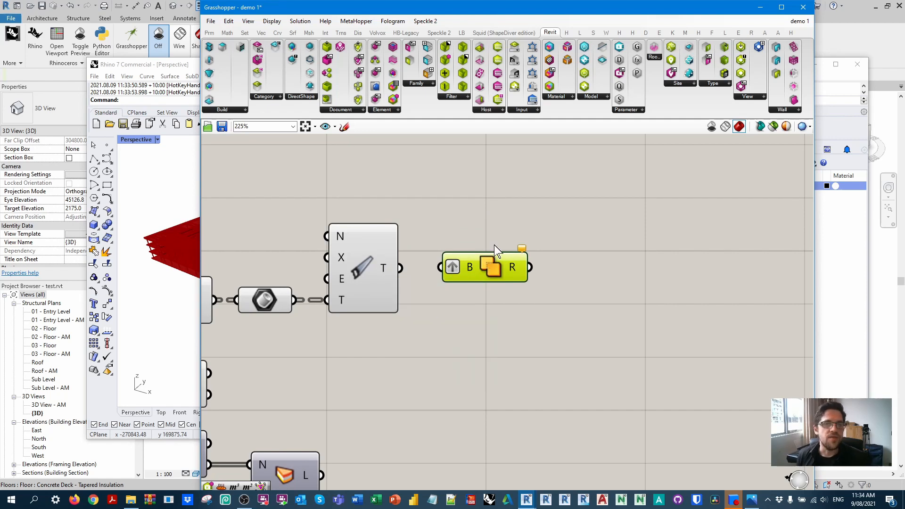
pyautogui.moveTo(498, 226)
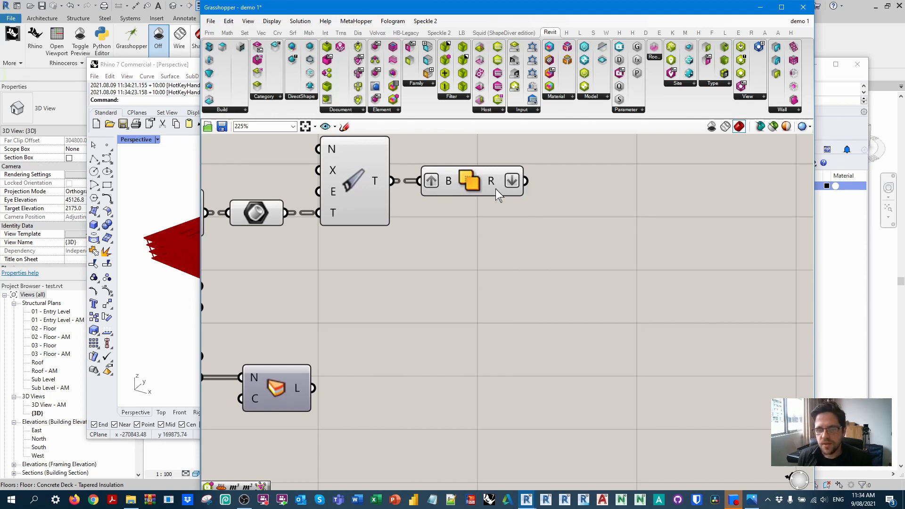
pyautogui.moveTo(490, 181)
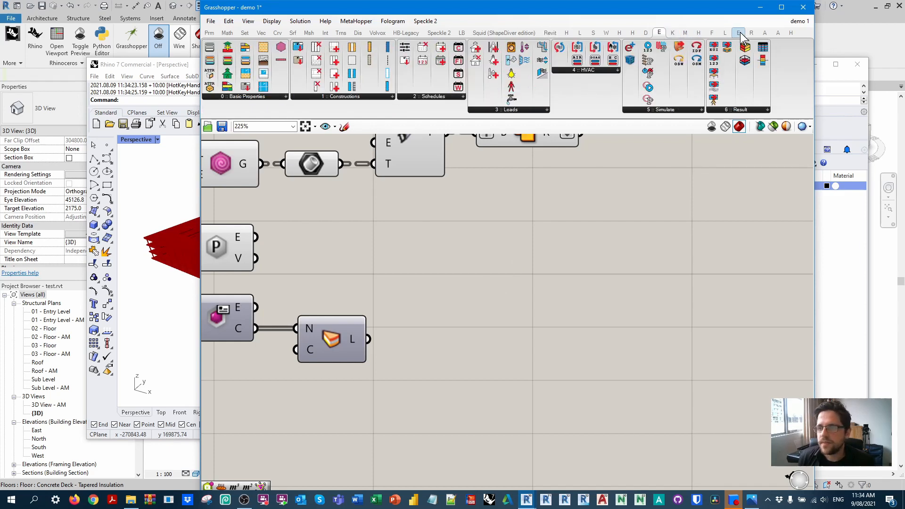
# Step: Place Define Object Attributes with Id values as names and category layers as layers
pyautogui.click(275, 96)
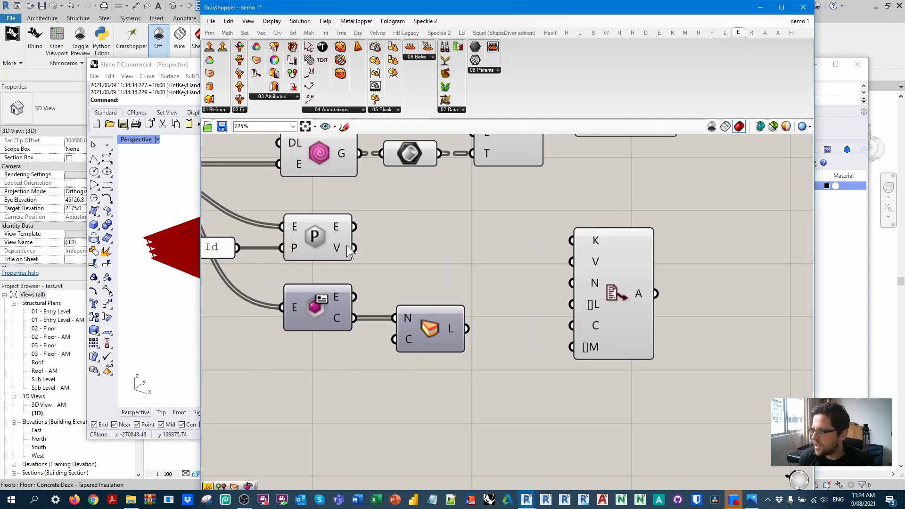
pyautogui.rightClick(346, 248)
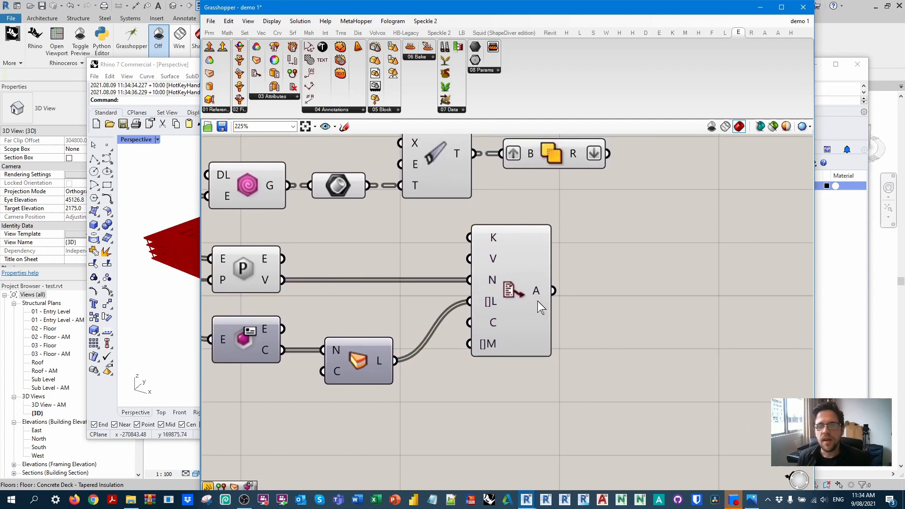
pyautogui.click(514, 289)
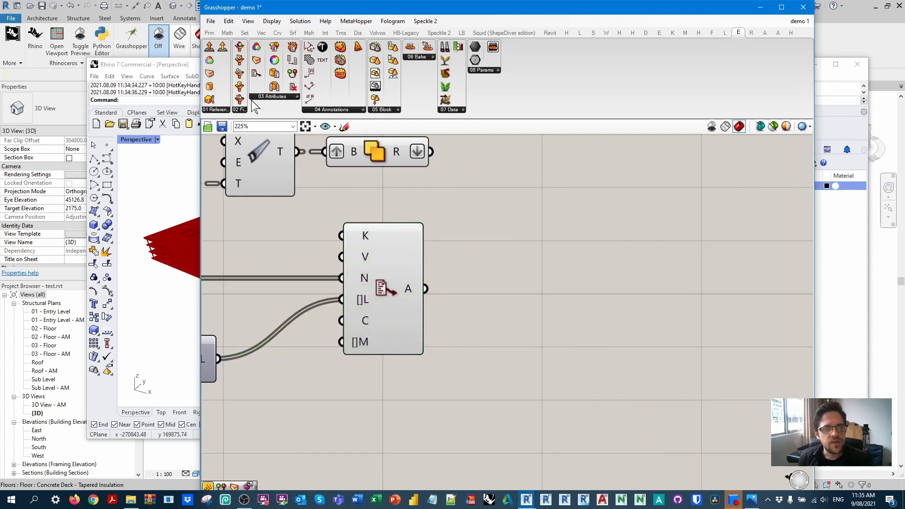
# Step: Bake the unioned breps with attributes as 'Formwork analysis' via a button renamed Bake!
pyautogui.click(418, 57)
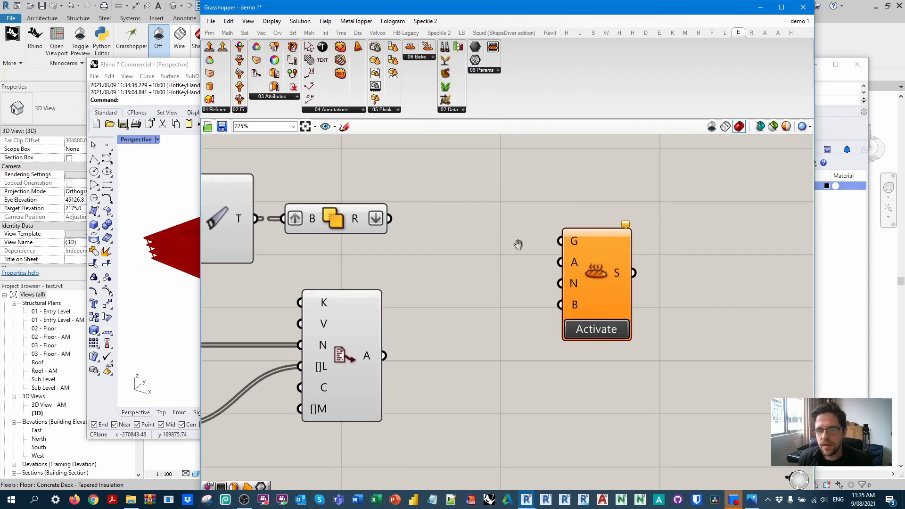
pyautogui.click(596, 329)
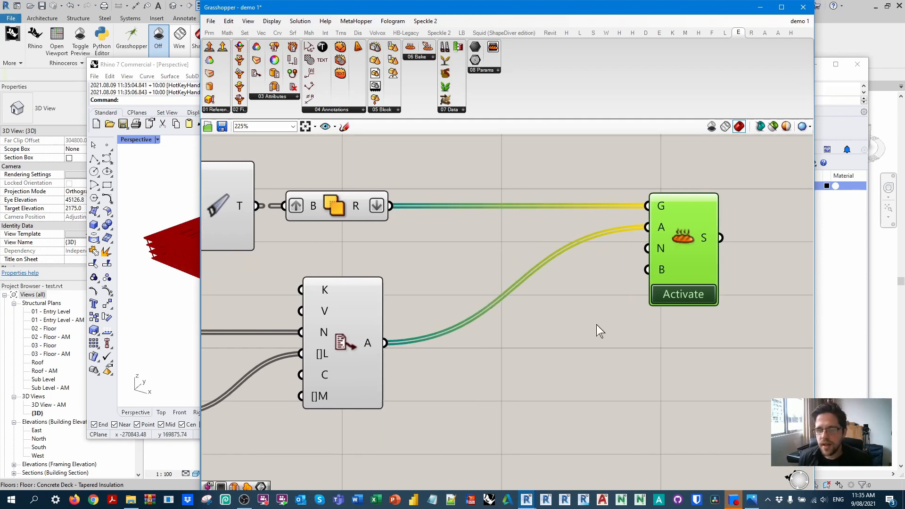
pyautogui.doubleClick(577, 310)
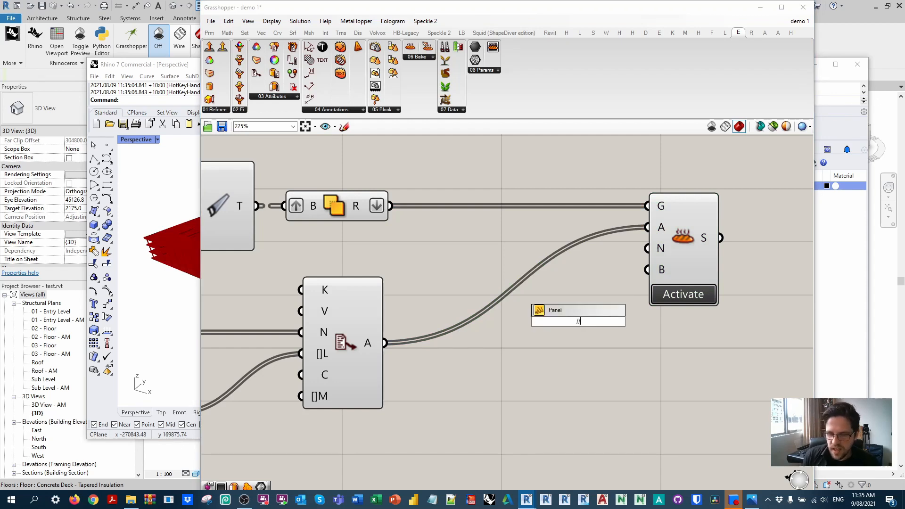
pyautogui.write('SF')
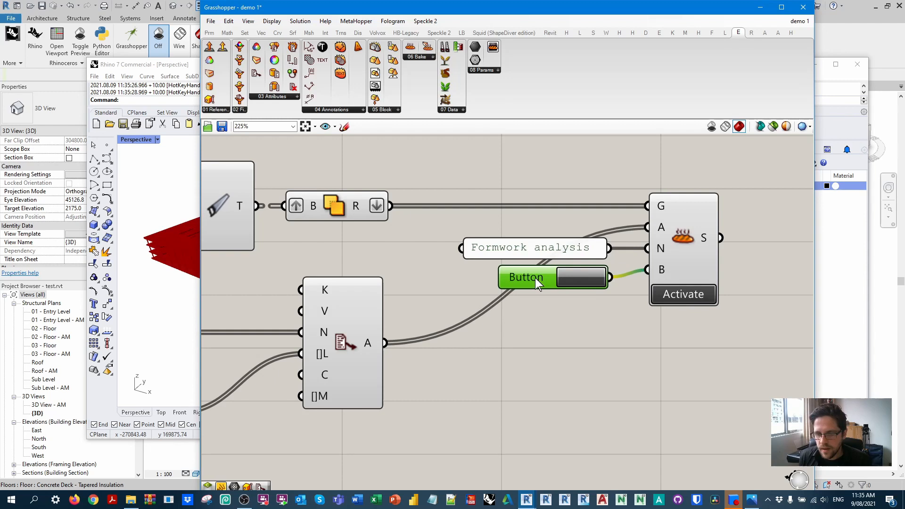
pyautogui.rightClick(526, 277)
pyautogui.write('Bake!')
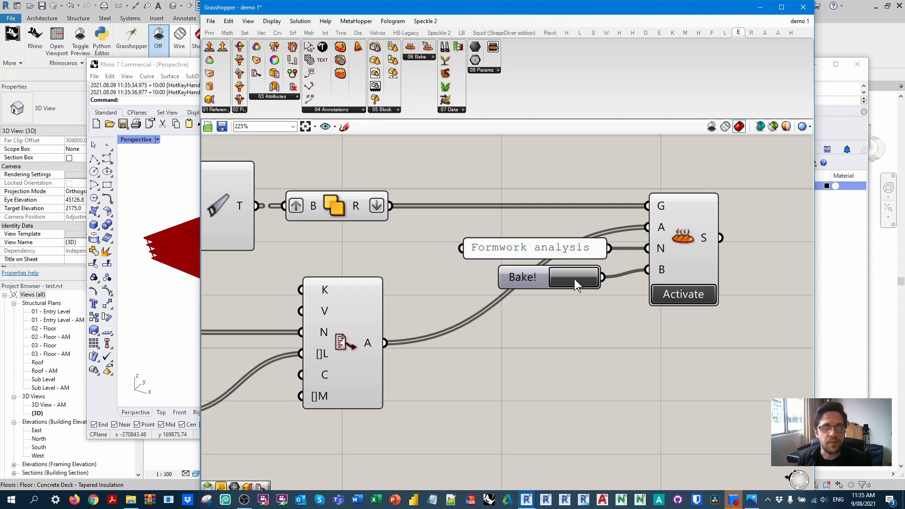
pyautogui.click(572, 277)
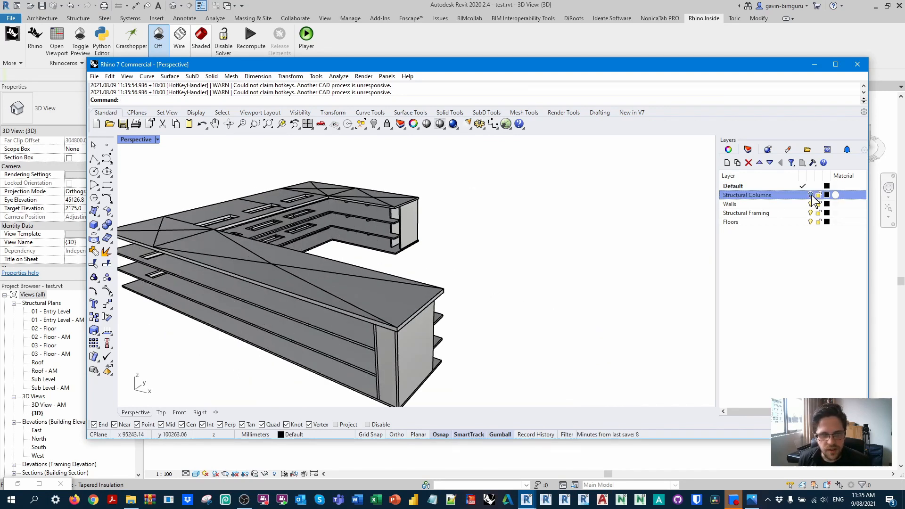
# Step: Hide the Walls and Floors layers so only the structural framing shows
pyautogui.click(812, 204)
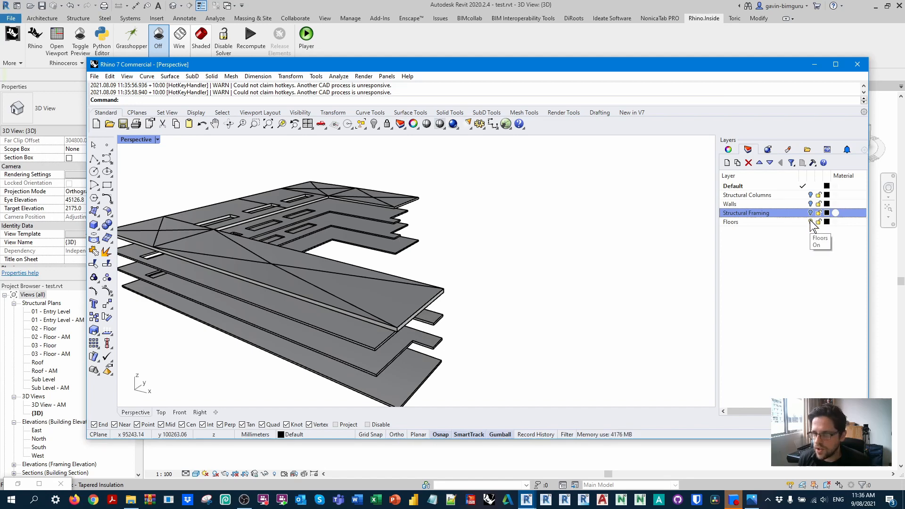
pyautogui.click(811, 222)
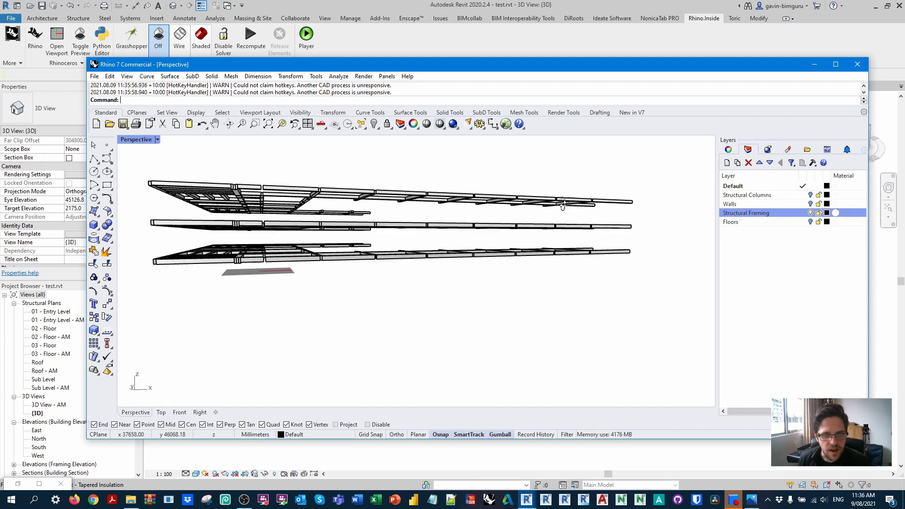